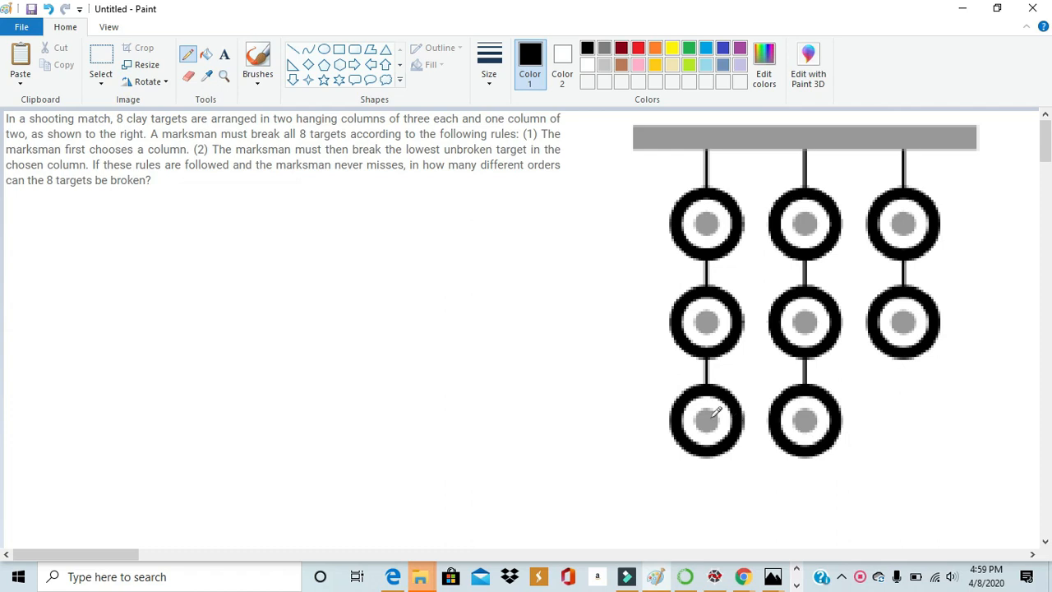
pyautogui.moveTo(551, 382)
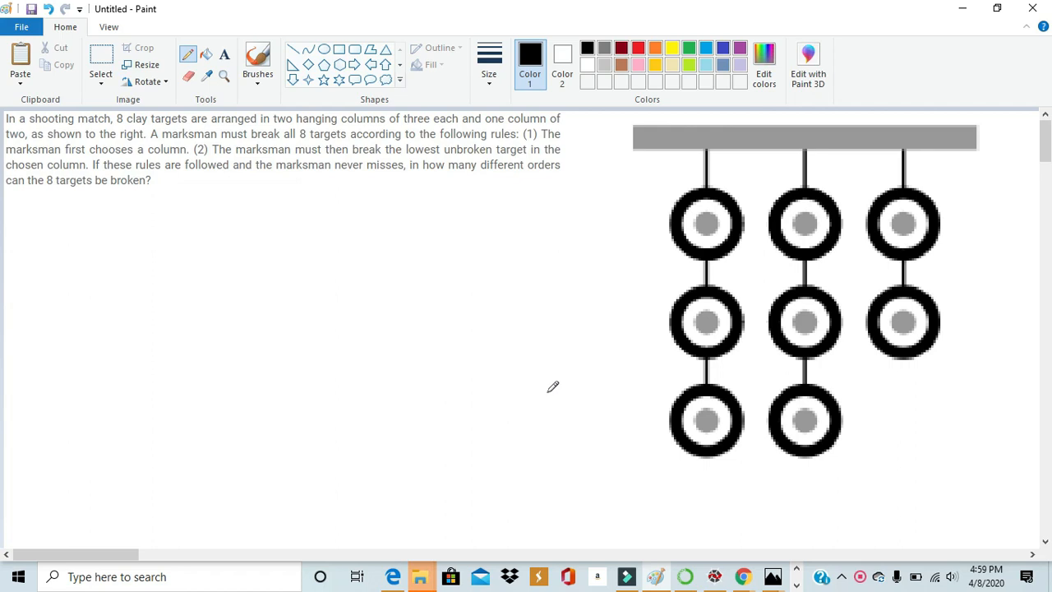
pyautogui.moveTo(561, 248)
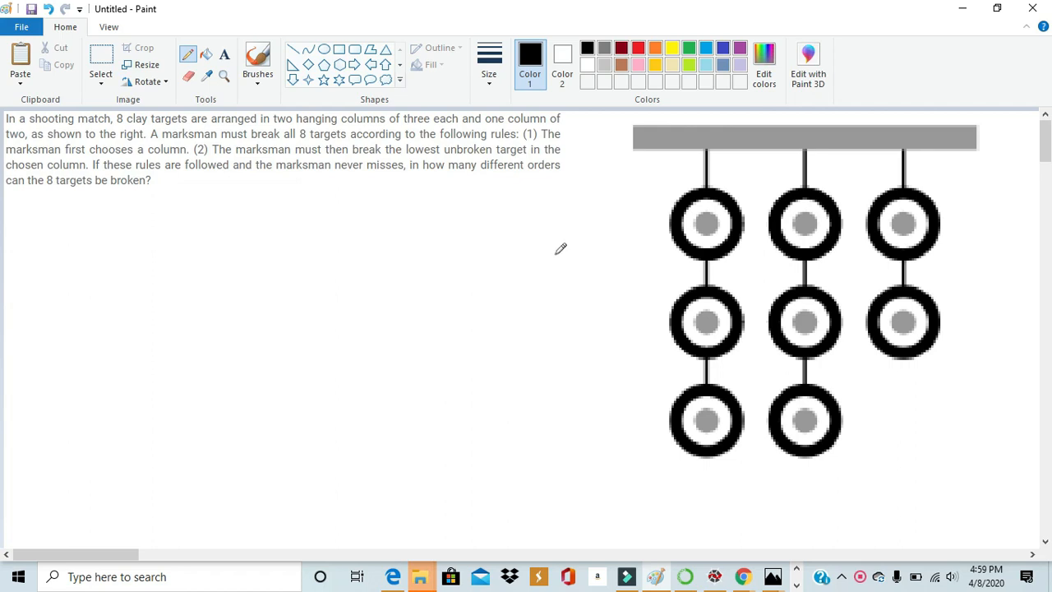
pyautogui.moveTo(563, 242)
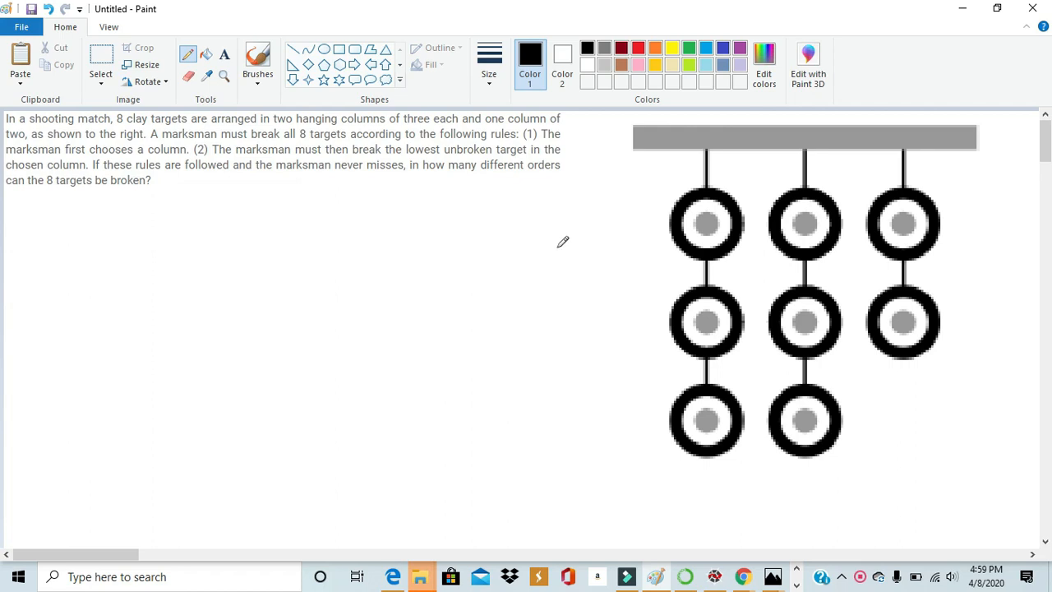
pyautogui.moveTo(613, 145)
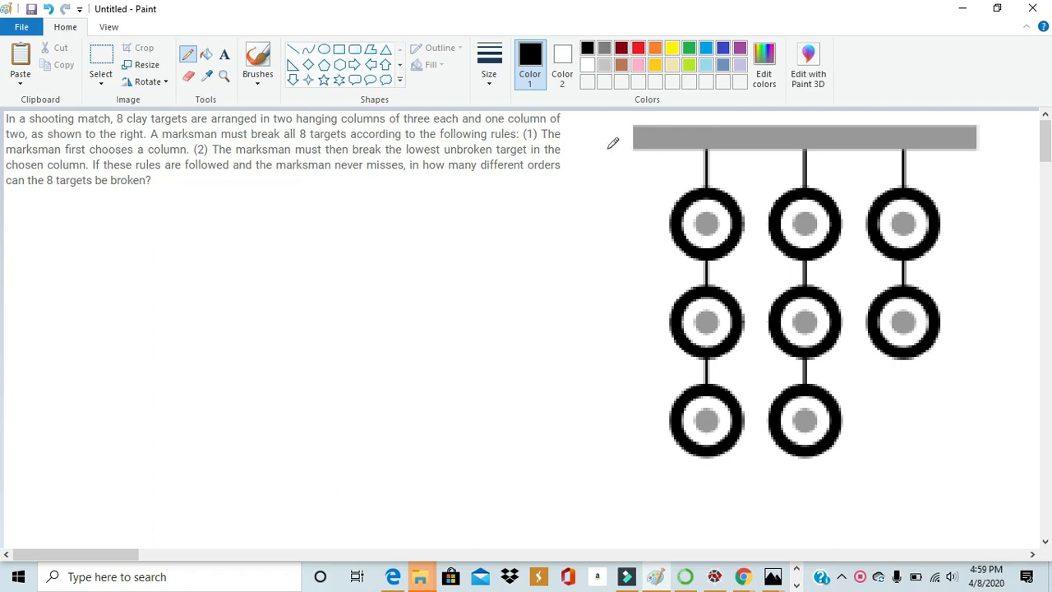
pyautogui.moveTo(607, 206)
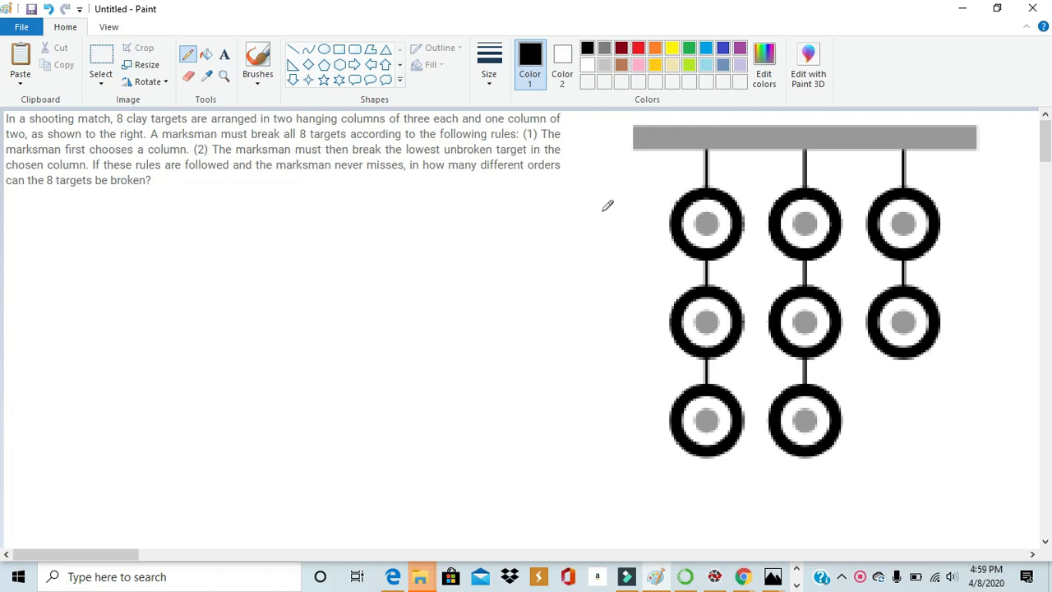
pyautogui.moveTo(575, 148)
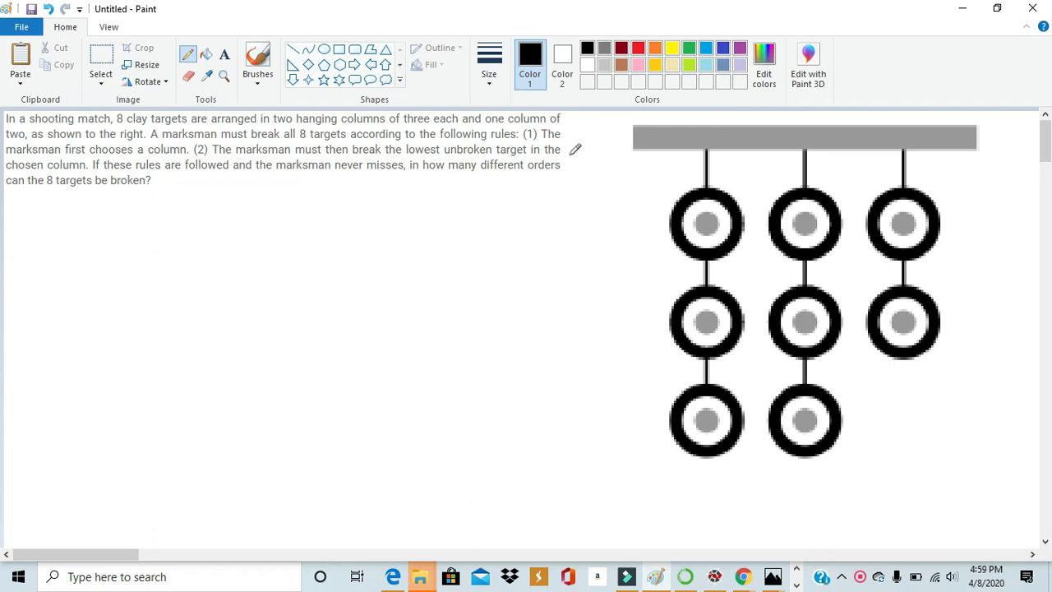
pyautogui.moveTo(352, 148)
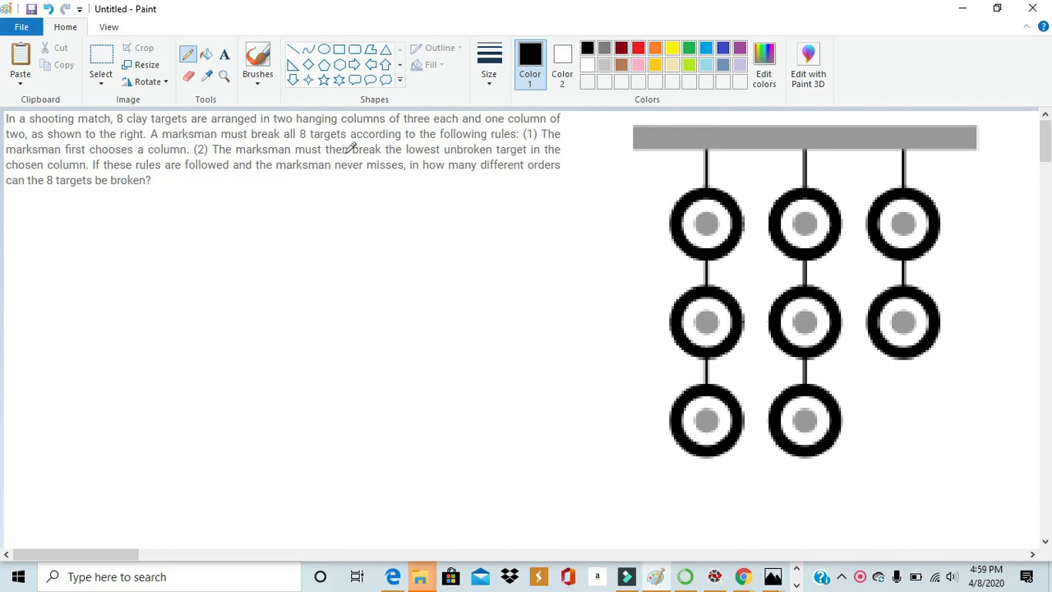
pyautogui.moveTo(750, 322)
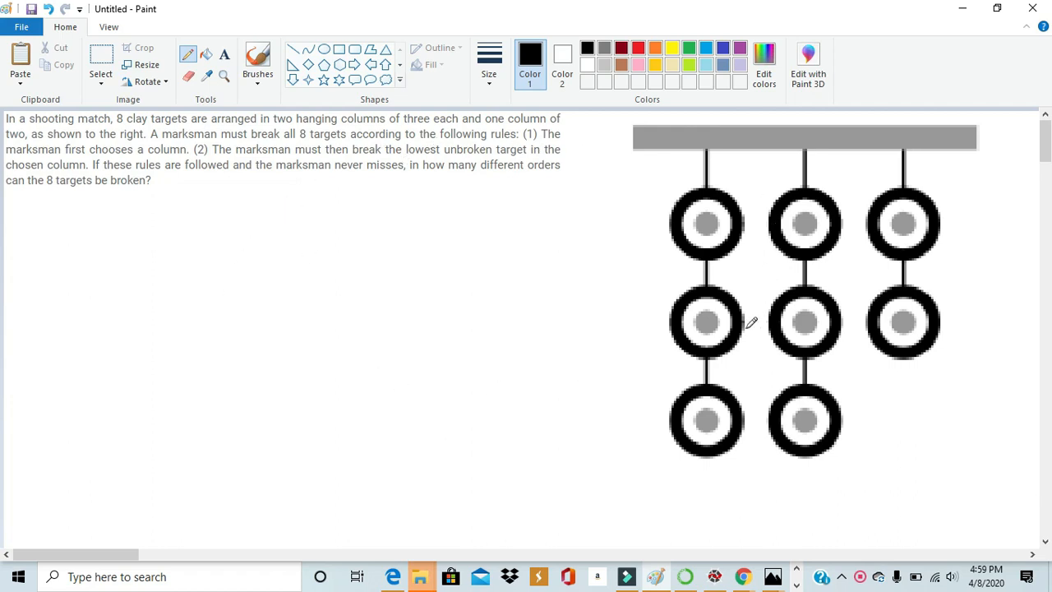
pyautogui.moveTo(601, 134)
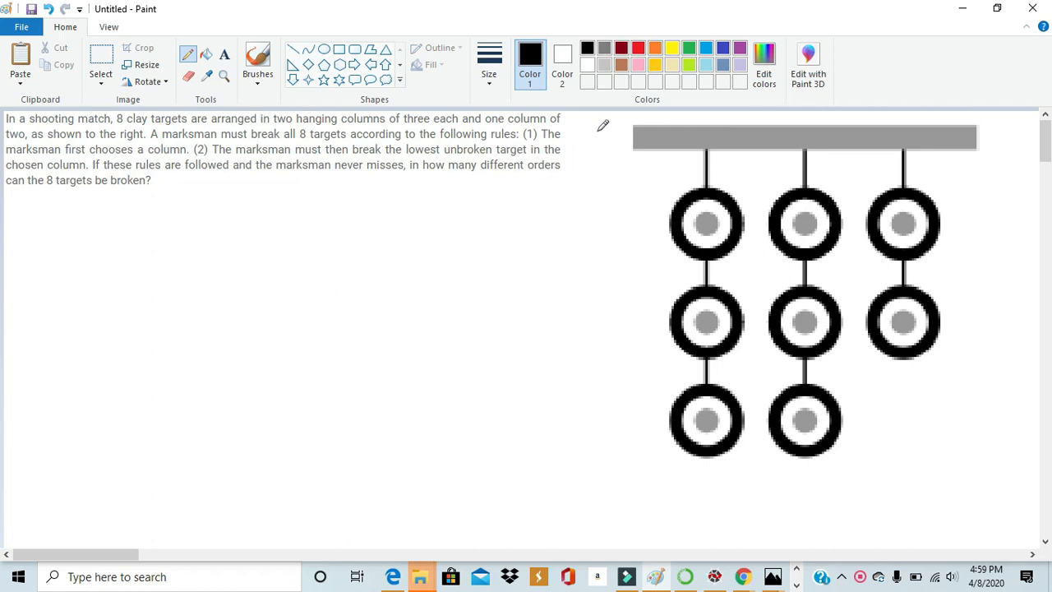
pyautogui.moveTo(623, 145)
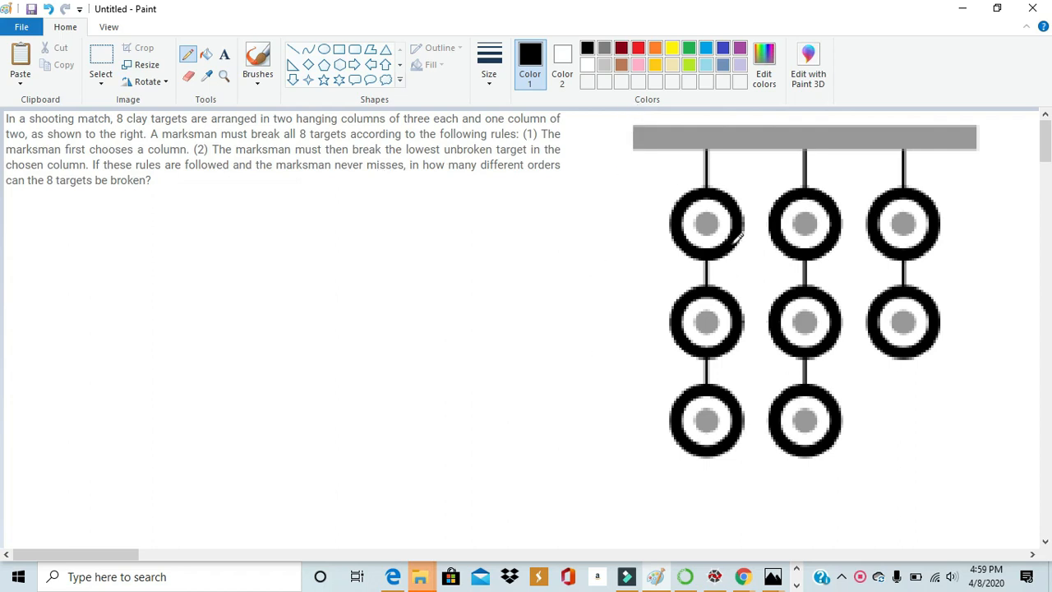
pyautogui.moveTo(401, 257)
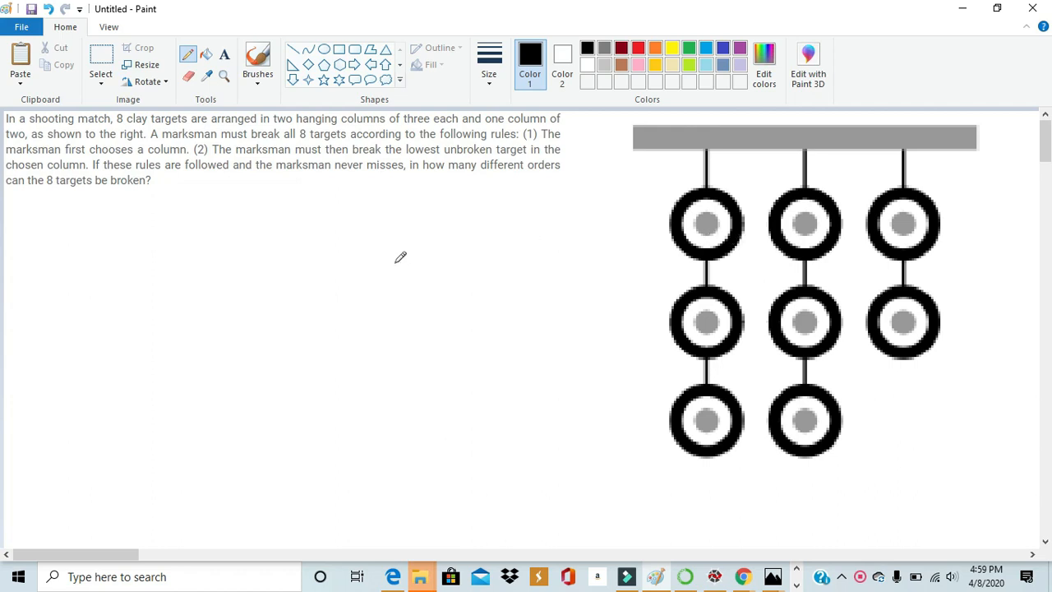
pyautogui.moveTo(595, 185)
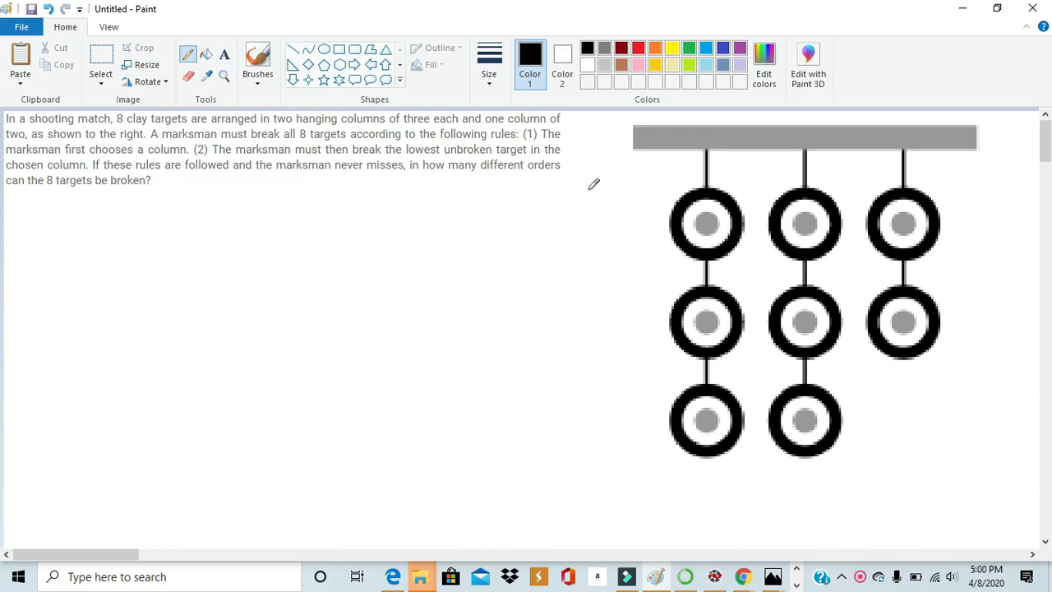
pyautogui.moveTo(612, 286)
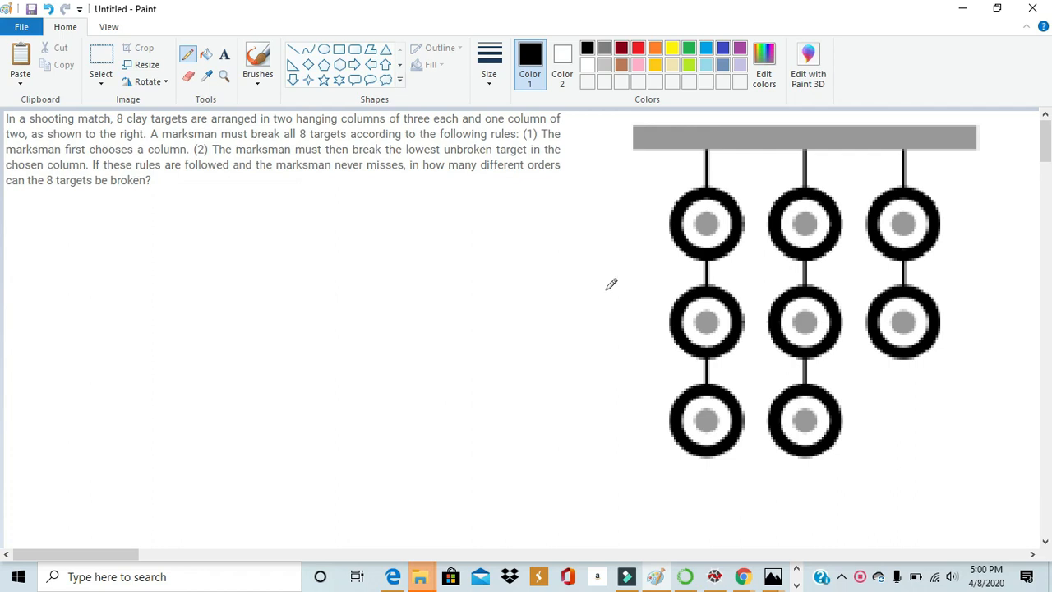
pyautogui.moveTo(608, 122)
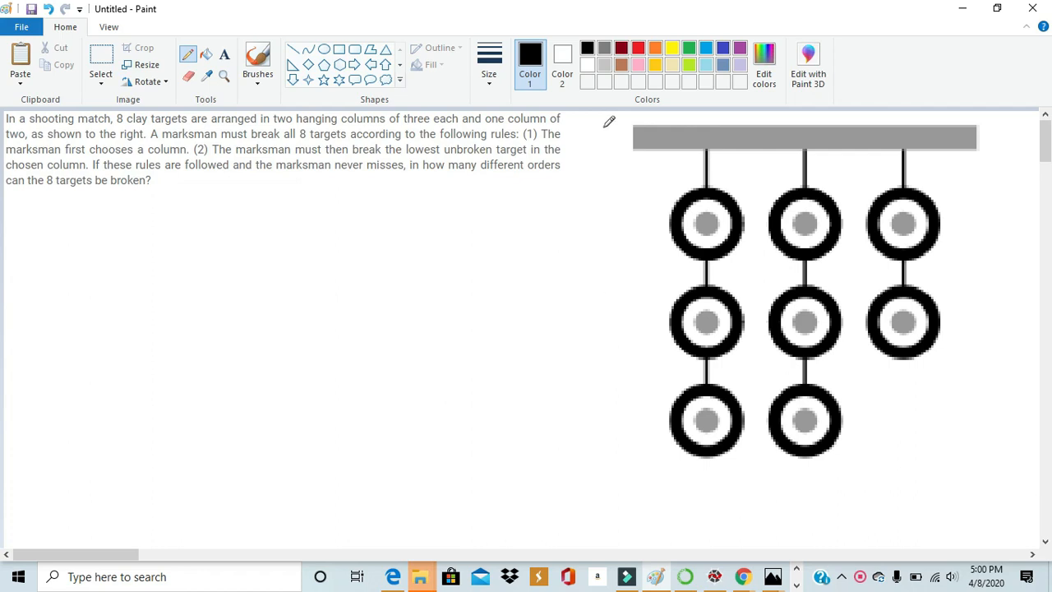
pyautogui.moveTo(611, 136)
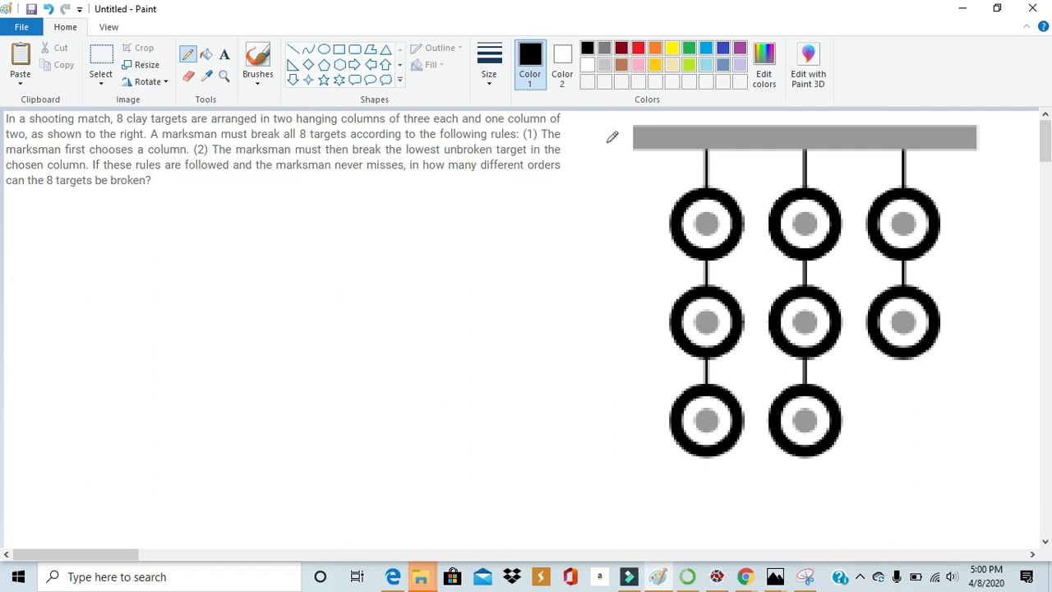
pyautogui.moveTo(562, 299)
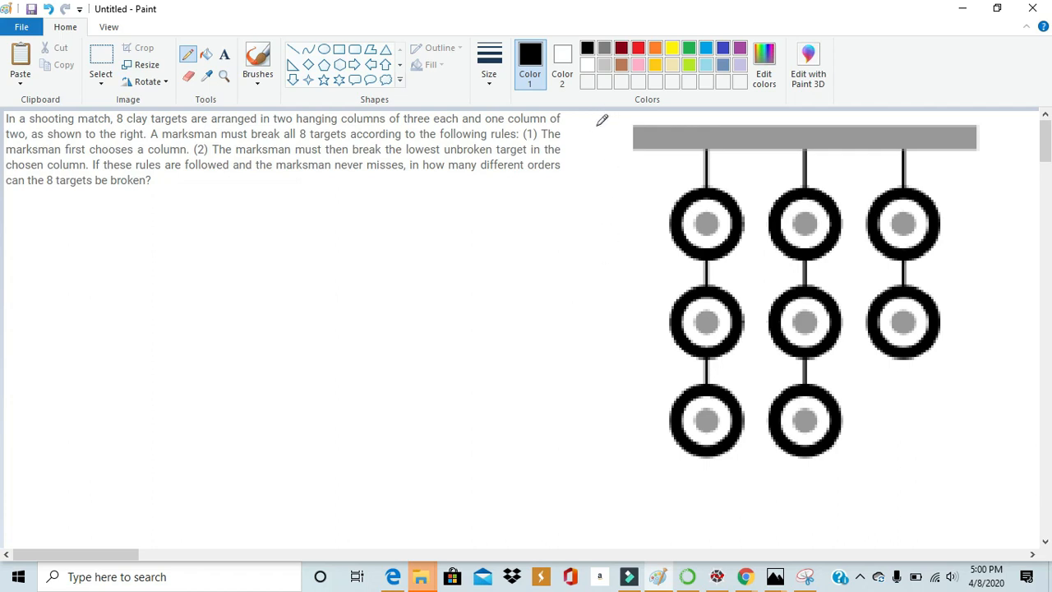
pyautogui.moveTo(595, 197)
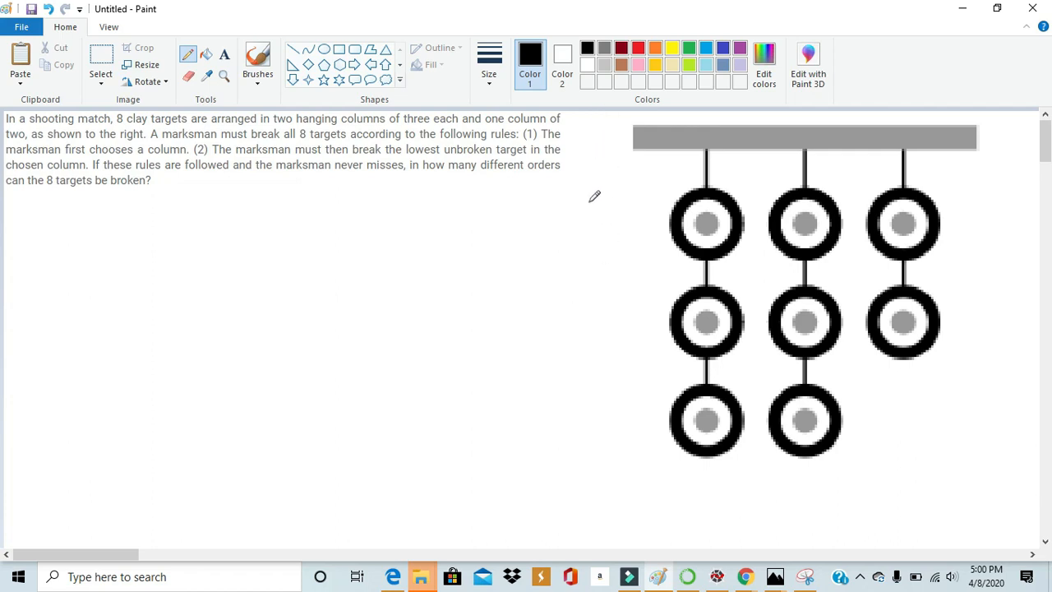
pyautogui.moveTo(599, 234)
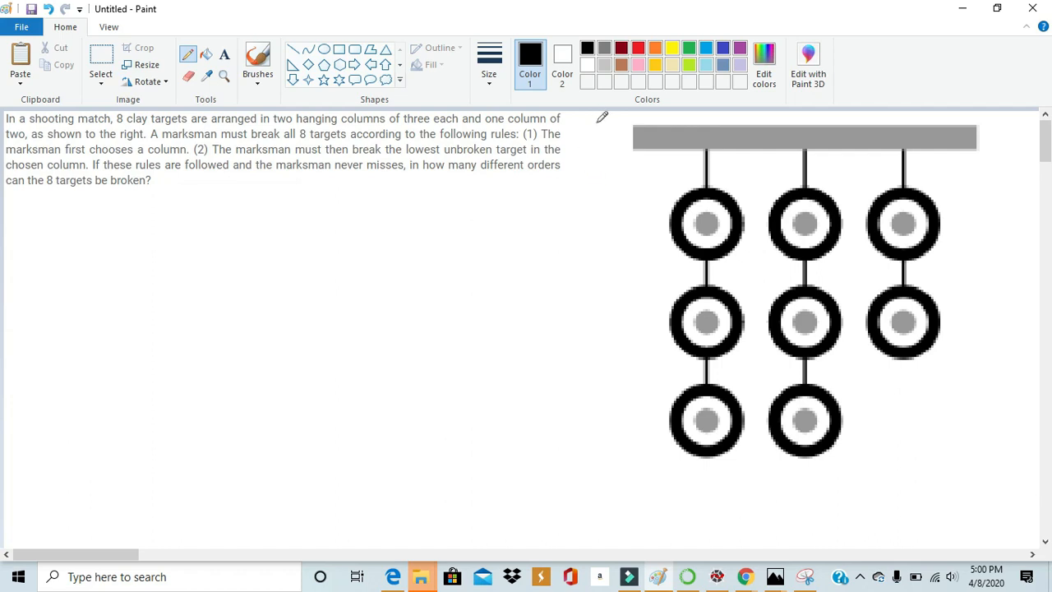
pyautogui.moveTo(628, 403)
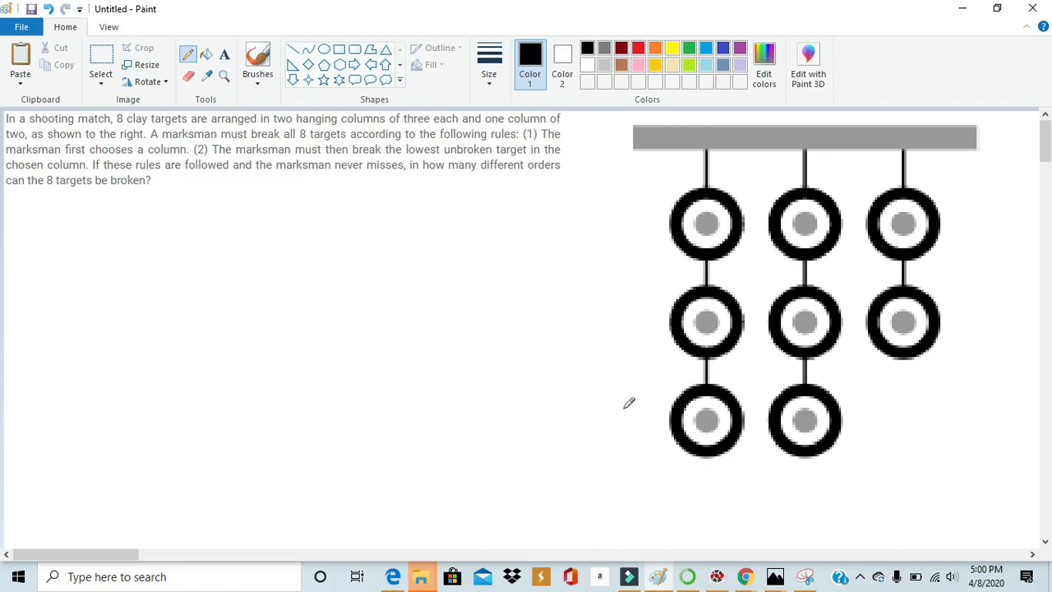
pyautogui.moveTo(971, 447)
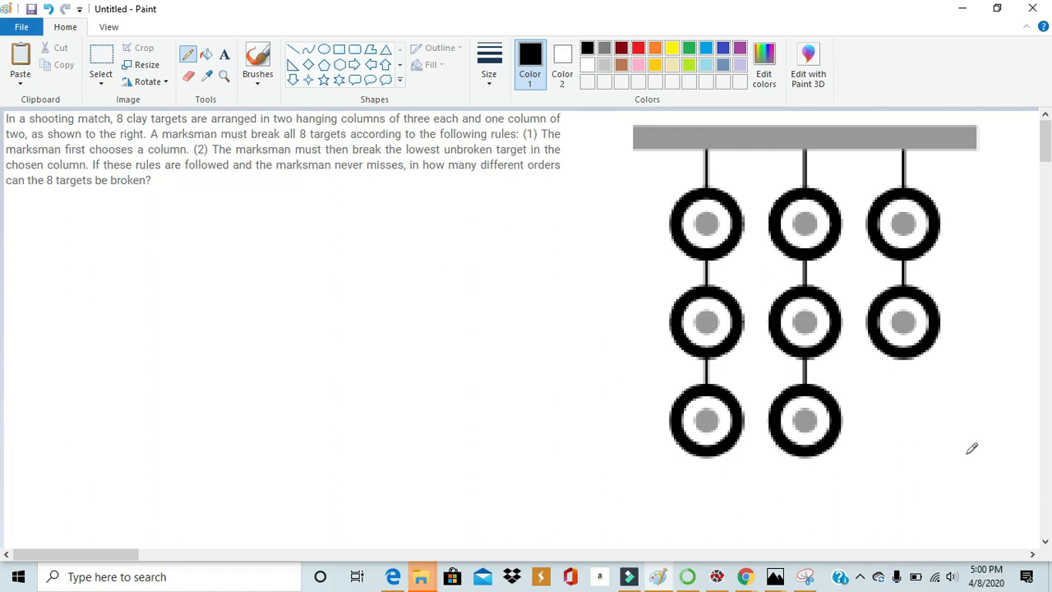
pyautogui.moveTo(977, 234)
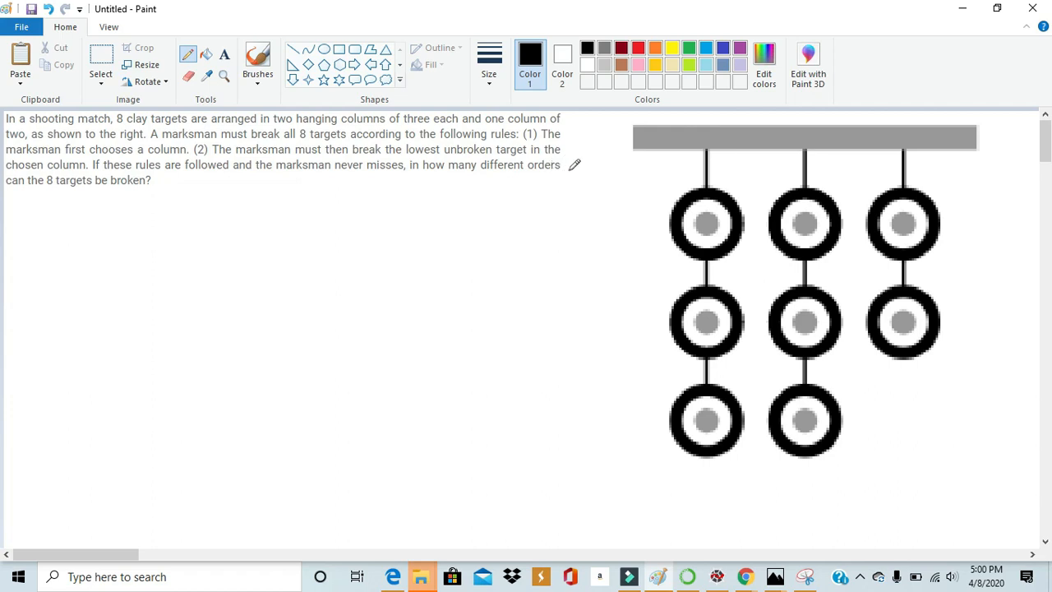
pyautogui.moveTo(611, 122)
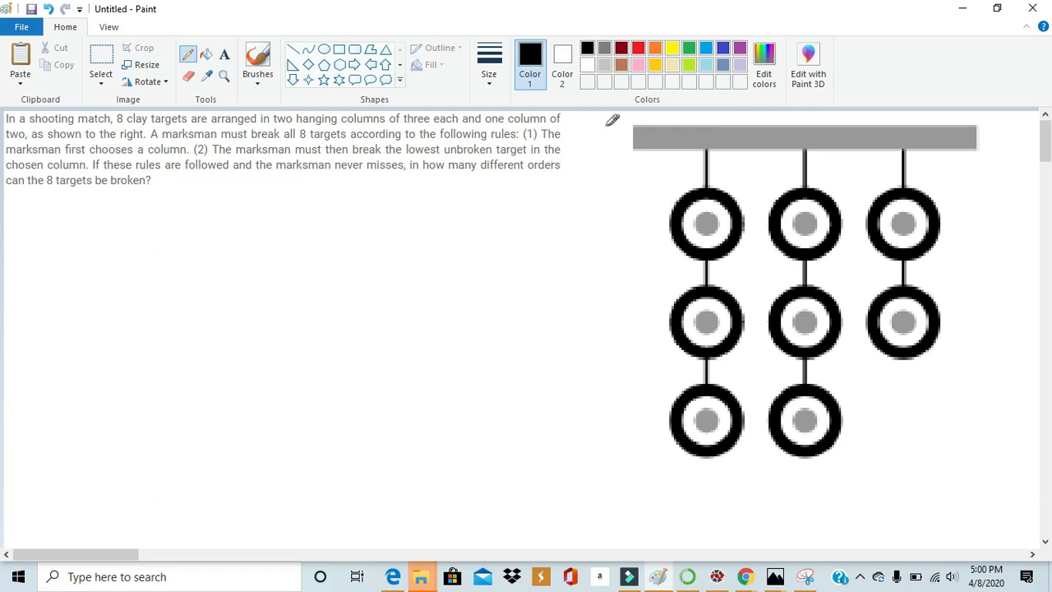
pyautogui.moveTo(589, 321)
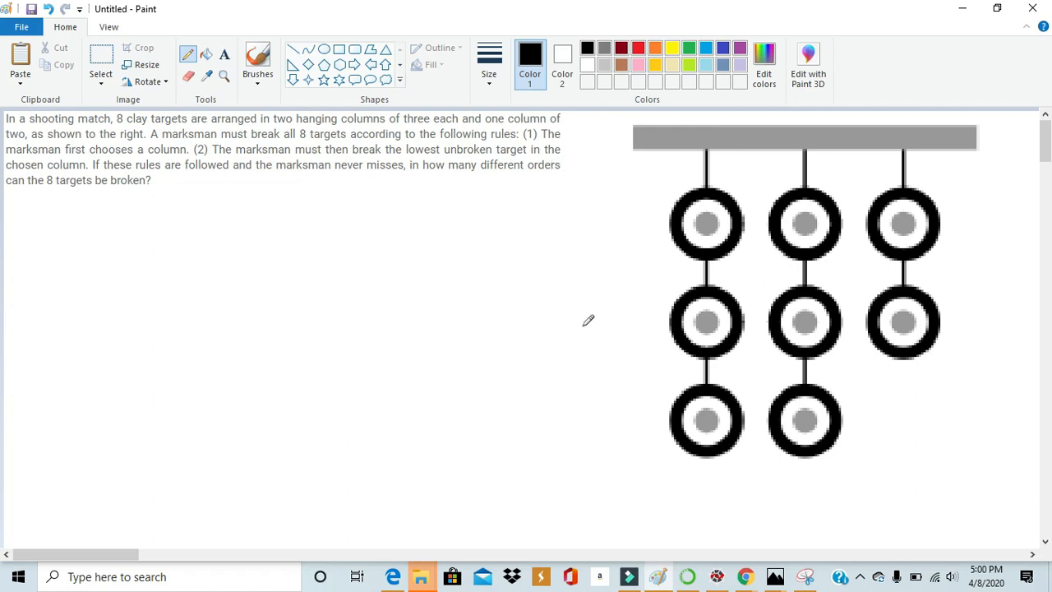
pyautogui.moveTo(622, 291)
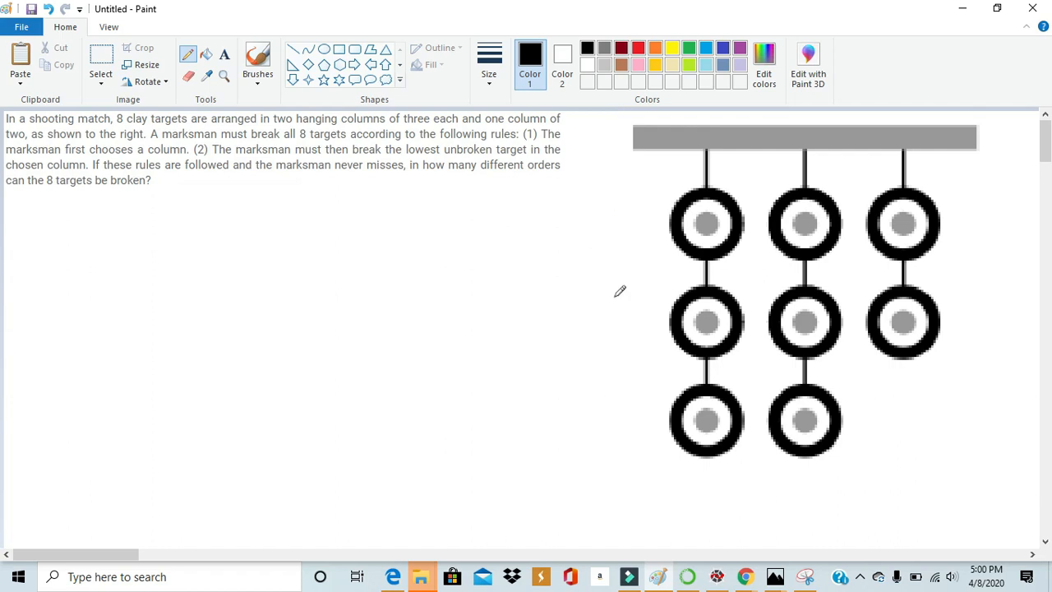
pyautogui.moveTo(985, 447)
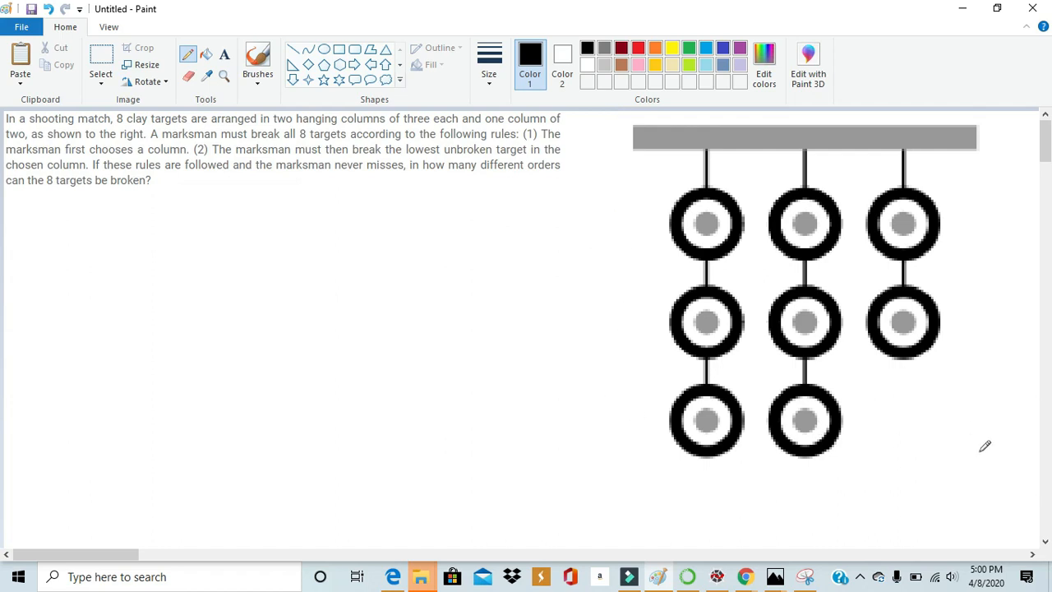
pyautogui.moveTo(589, 181)
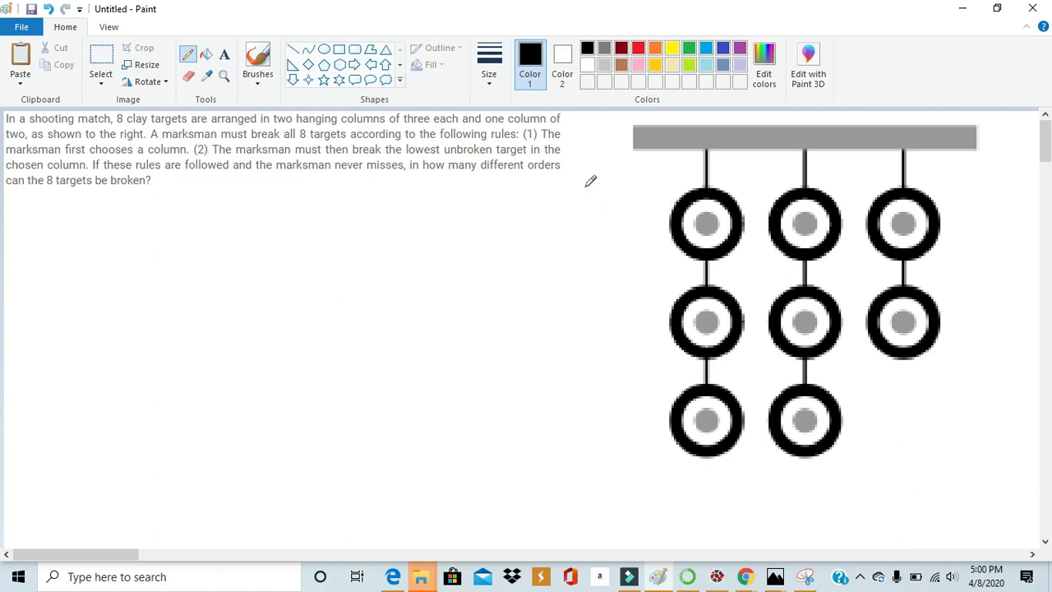
pyautogui.moveTo(602, 123)
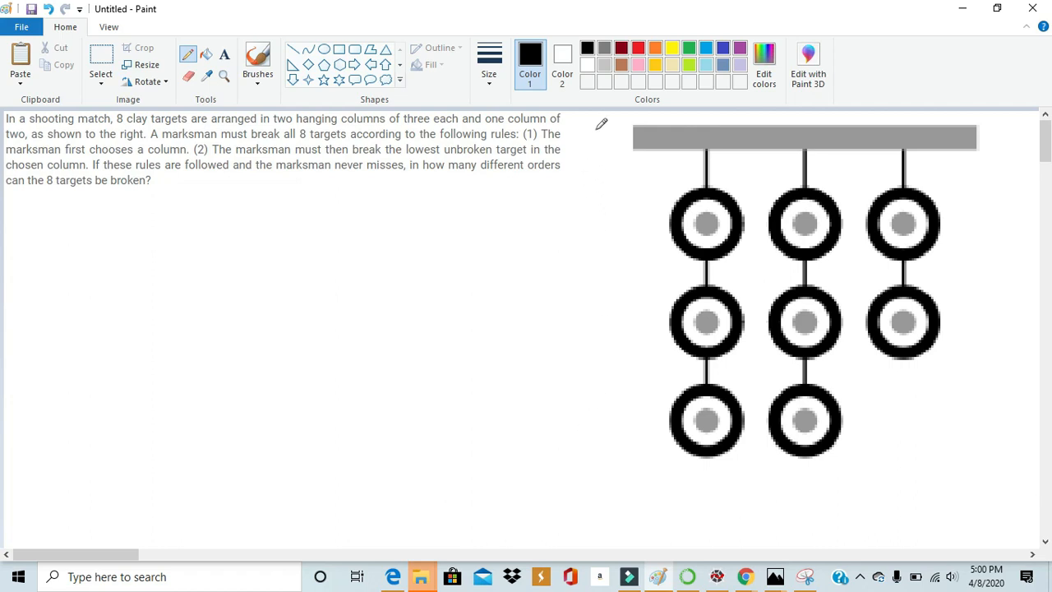
pyautogui.moveTo(585, 128)
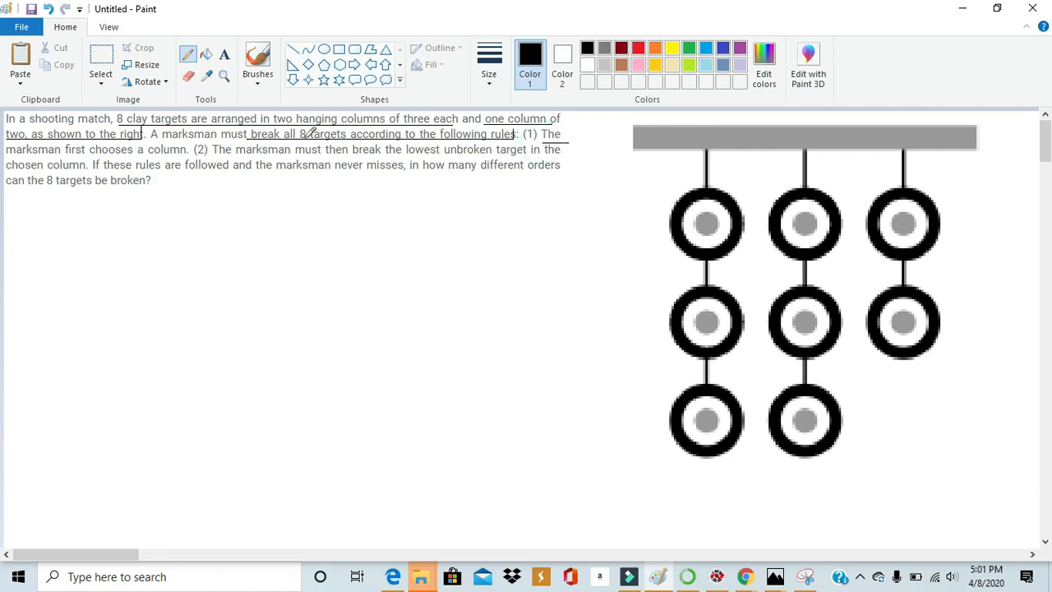
pyautogui.moveTo(182, 142)
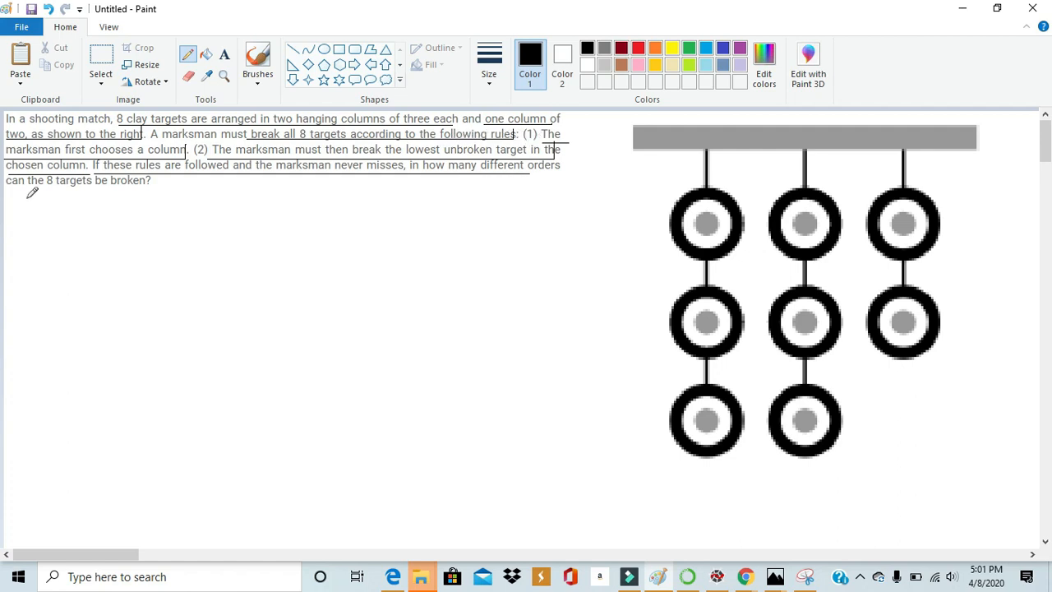
# - Underline the final question asking how many orders the targets can be broken in
pyautogui.moveTo(7, 191); pyautogui.dragTo(133, 191)
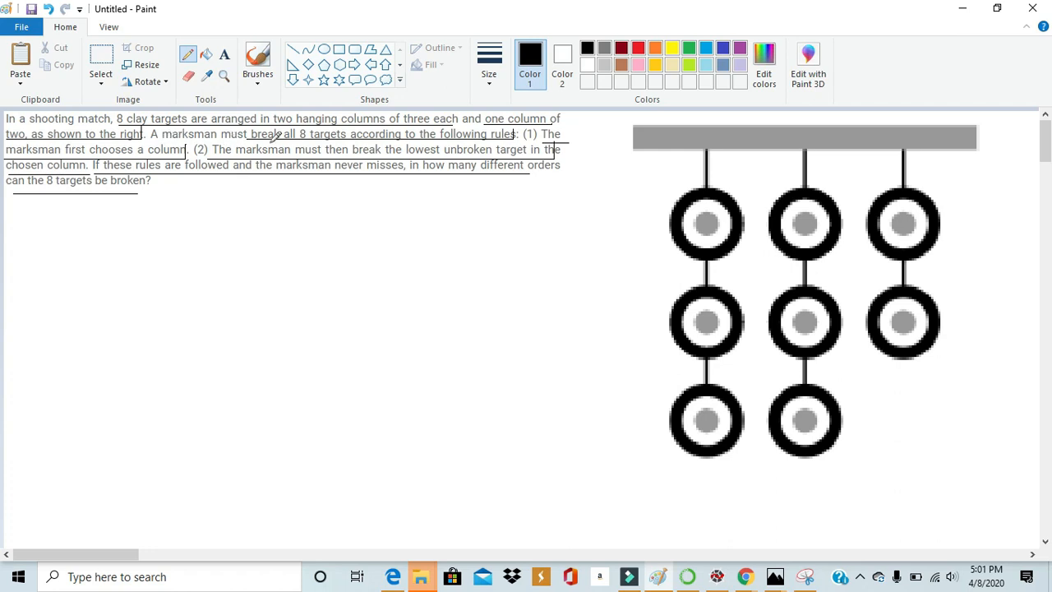
pyautogui.moveTo(686, 174)
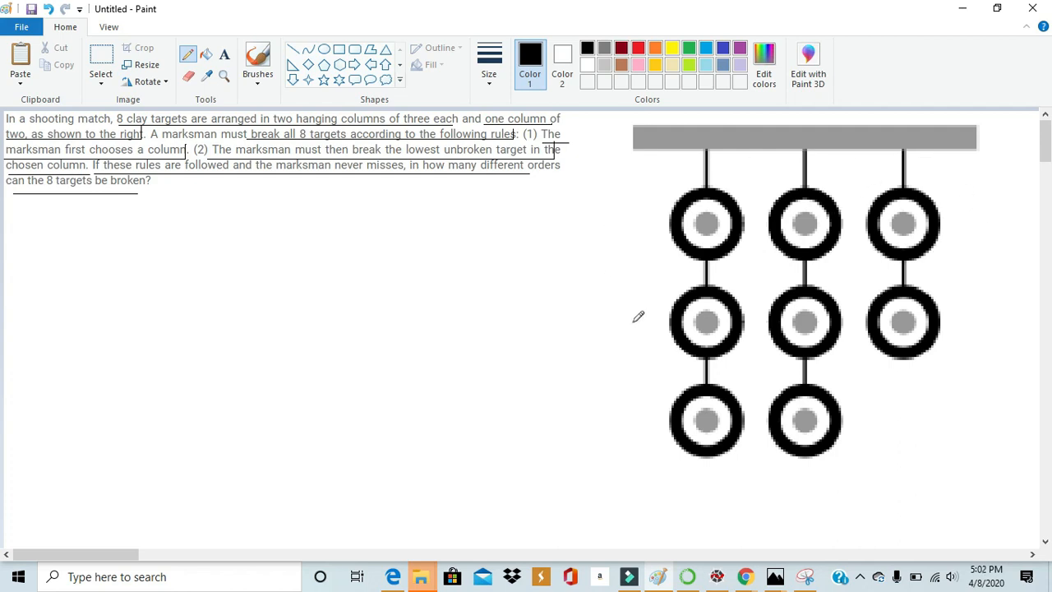
pyautogui.moveTo(759, 286)
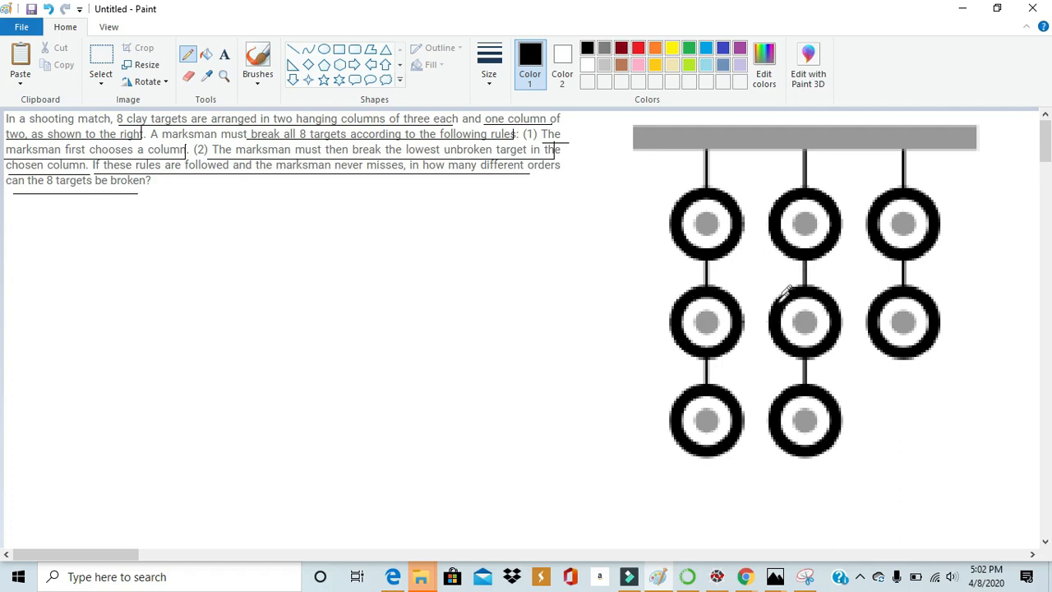
pyautogui.moveTo(800, 238)
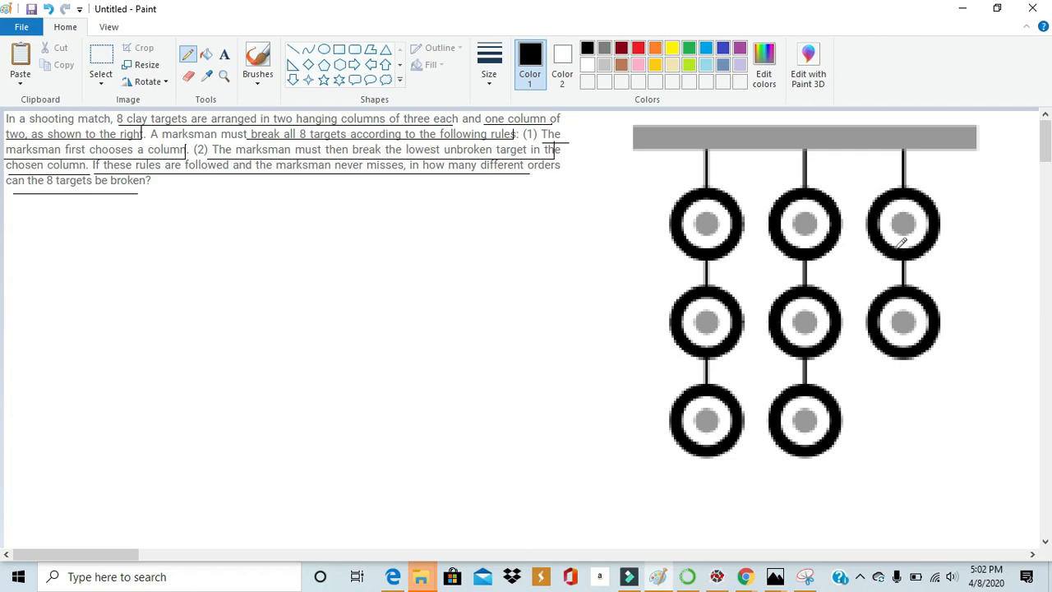
pyautogui.moveTo(750, 365)
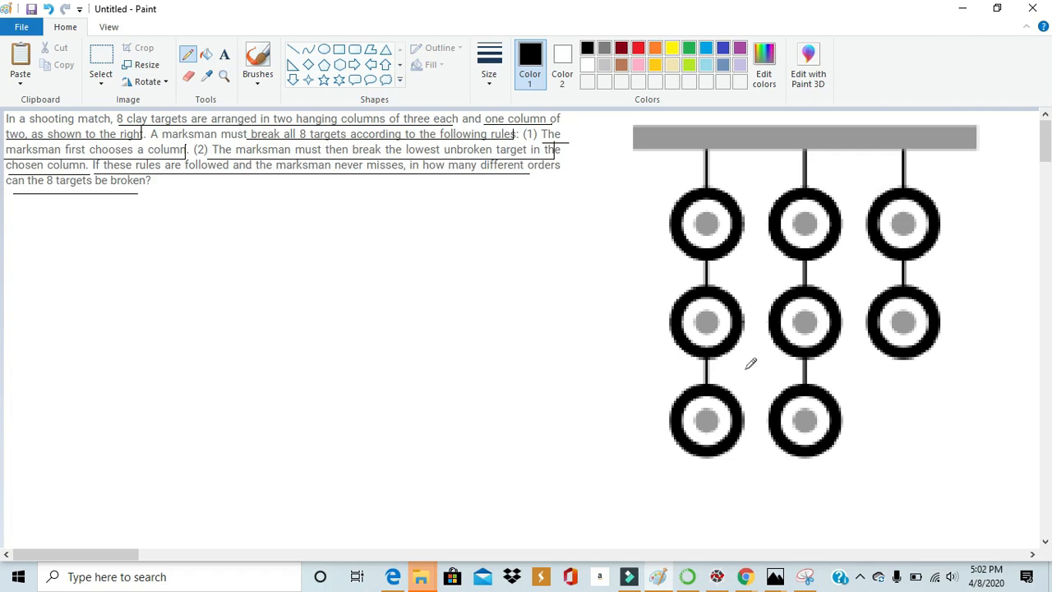
pyautogui.moveTo(962, 194)
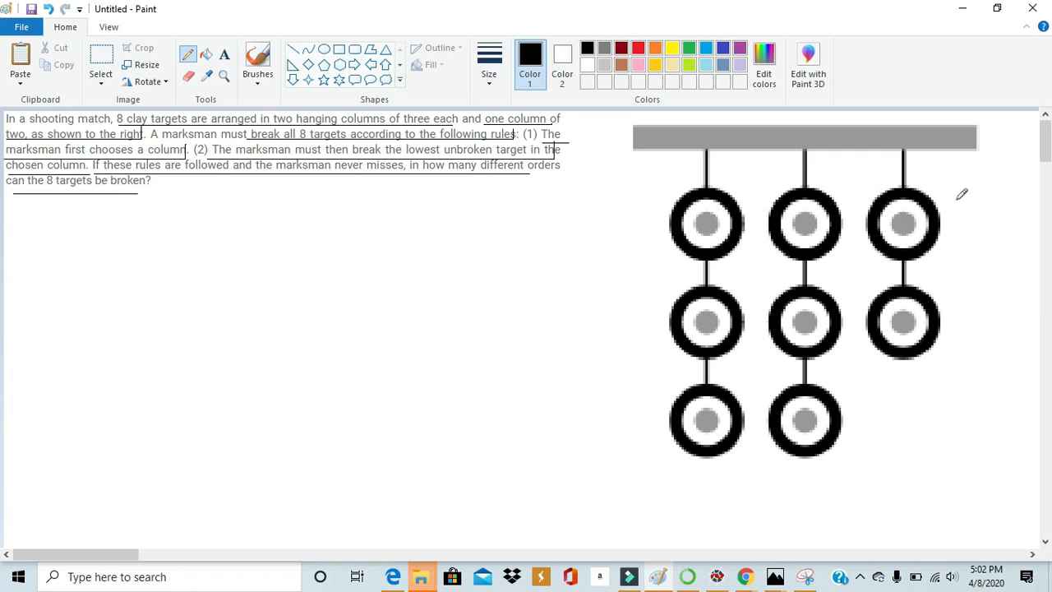
pyautogui.moveTo(661, 194)
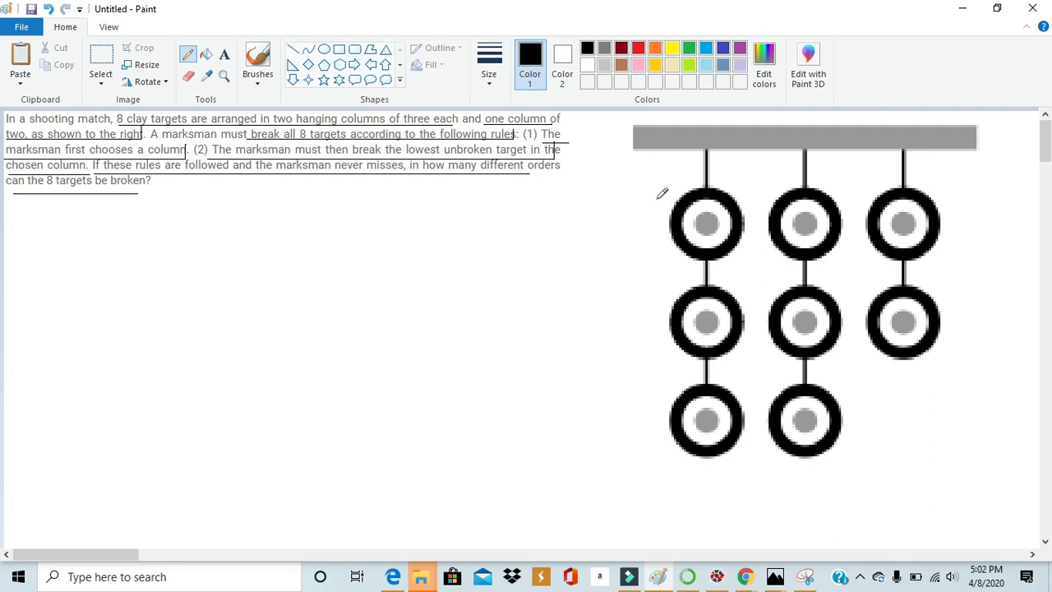
pyautogui.moveTo(658, 227)
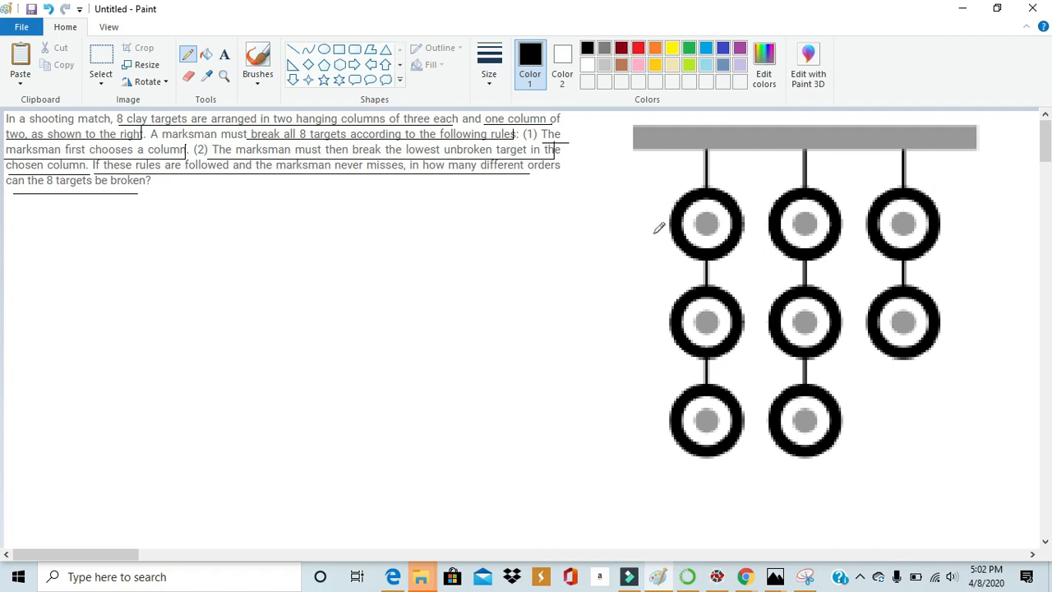
pyautogui.moveTo(838, 200)
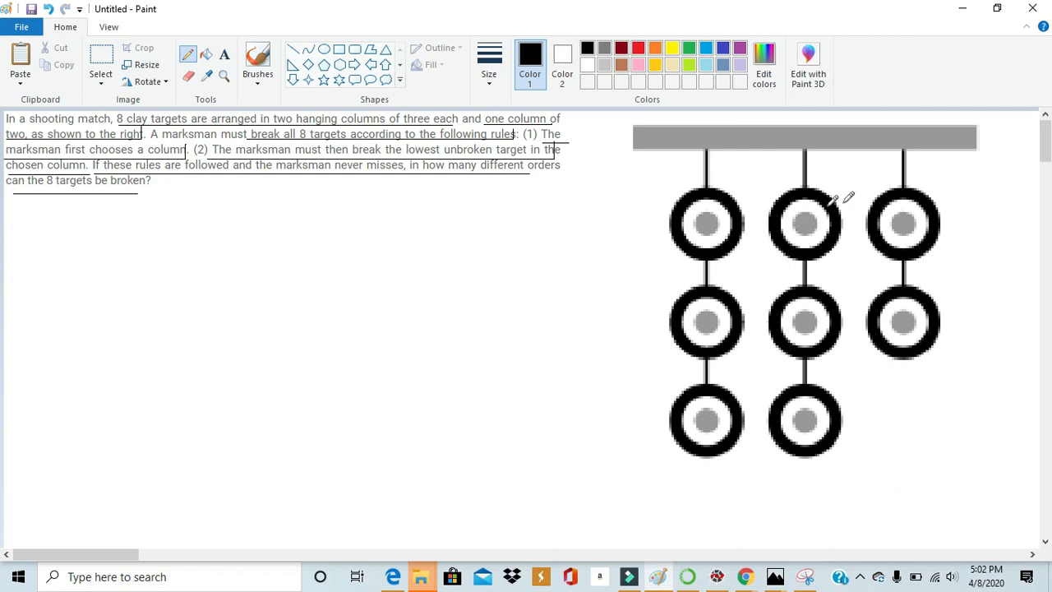
pyautogui.moveTo(260, 191)
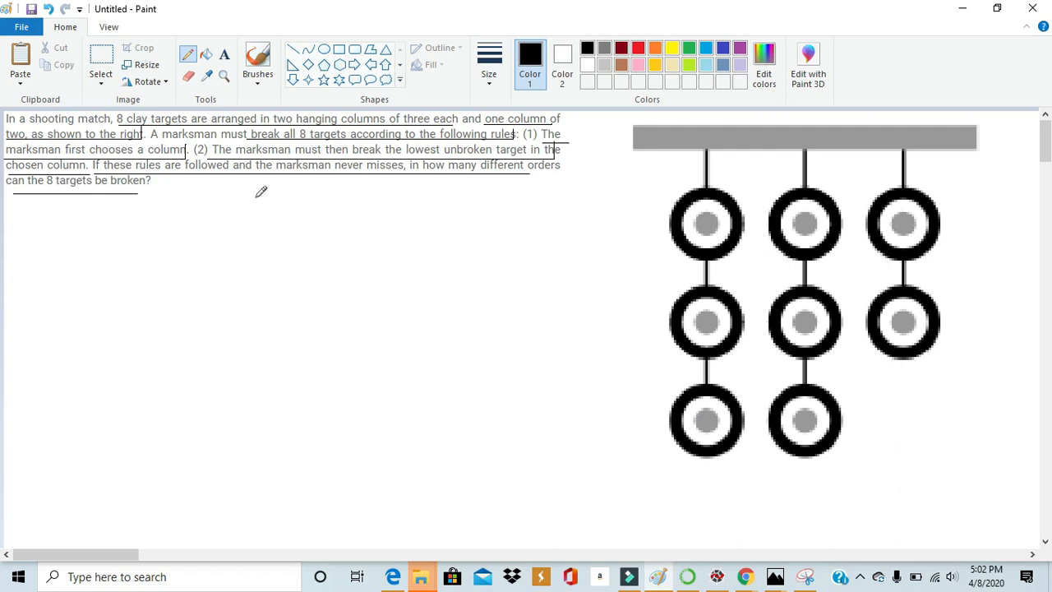
pyautogui.moveTo(657, 256)
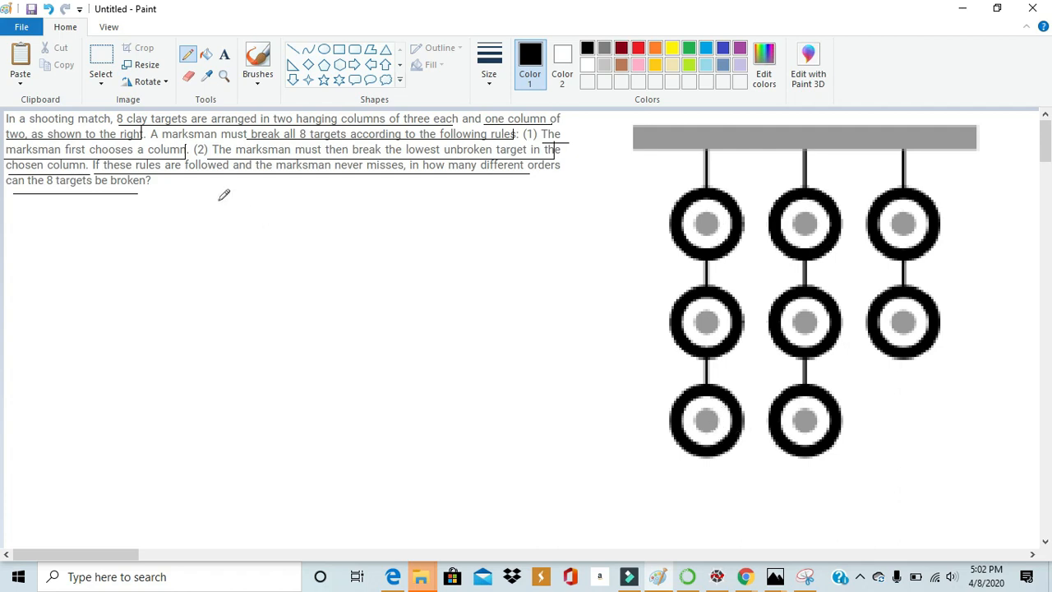
pyautogui.moveTo(105, 149)
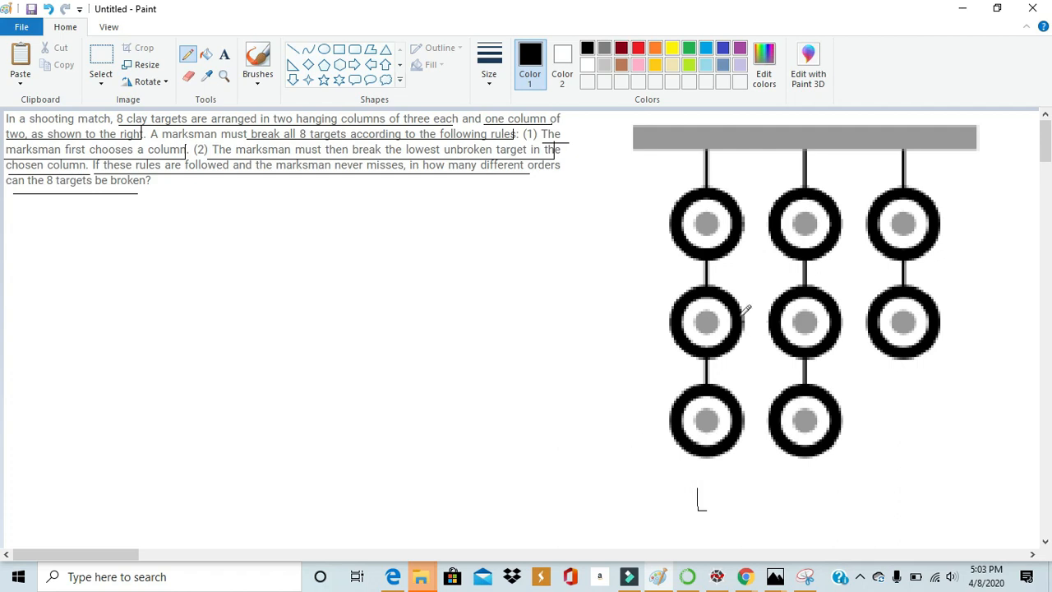
pyautogui.moveTo(809, 300)
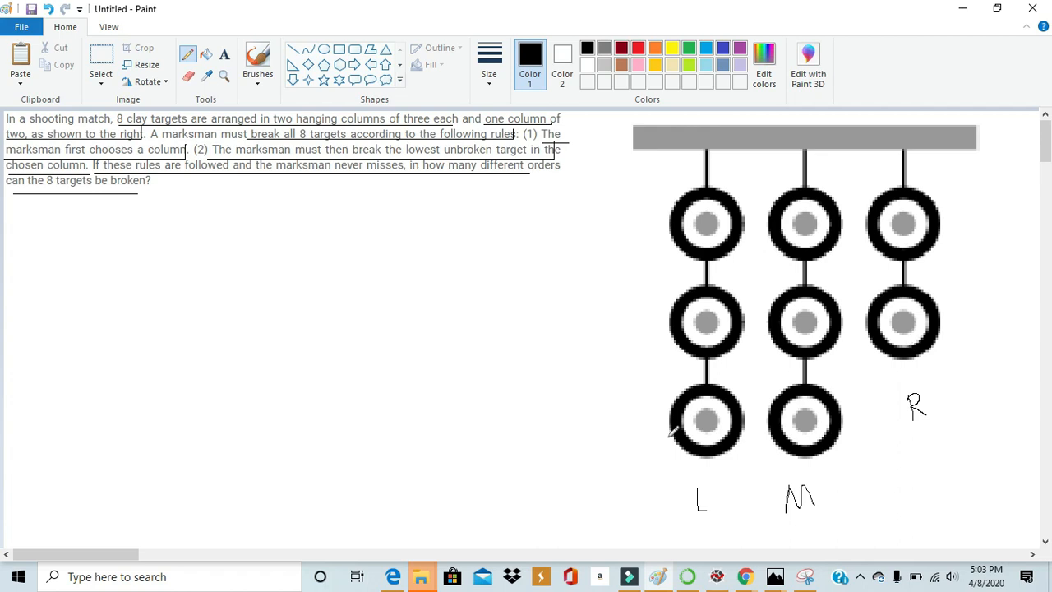
pyautogui.moveTo(898, 339)
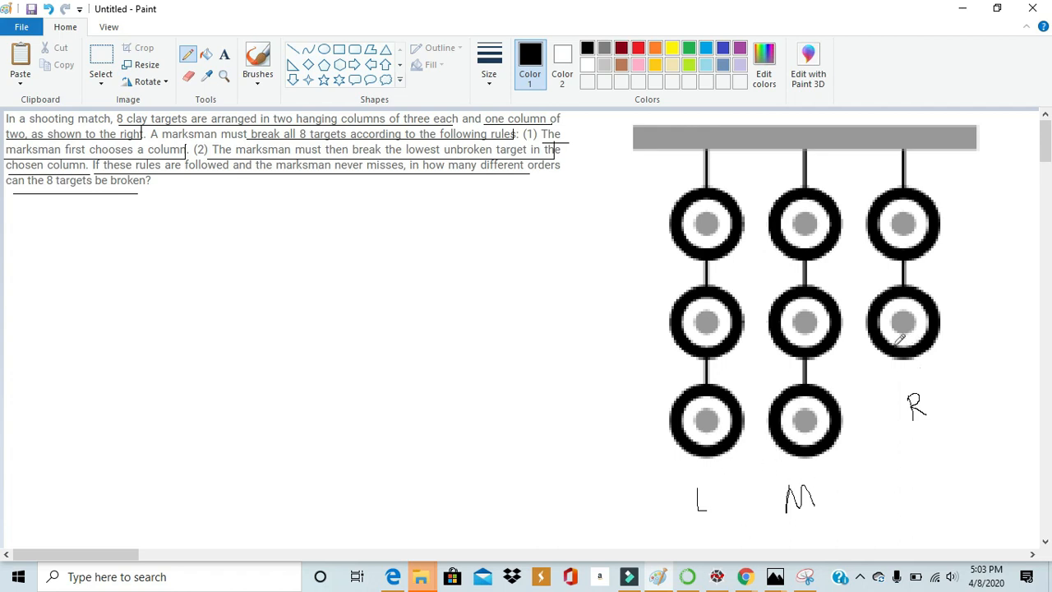
pyautogui.moveTo(715, 411)
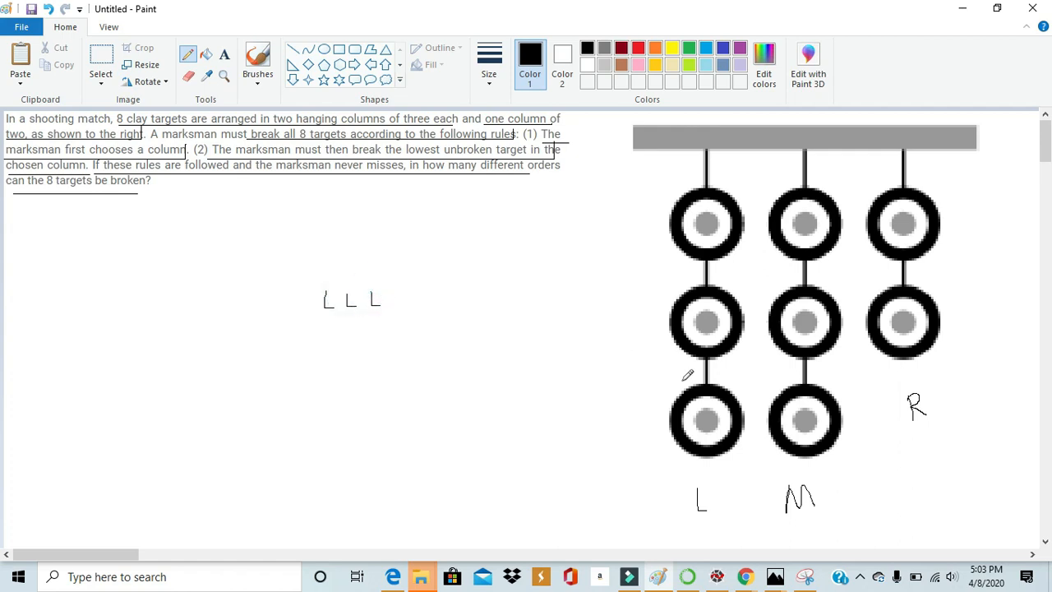
pyautogui.moveTo(414, 301)
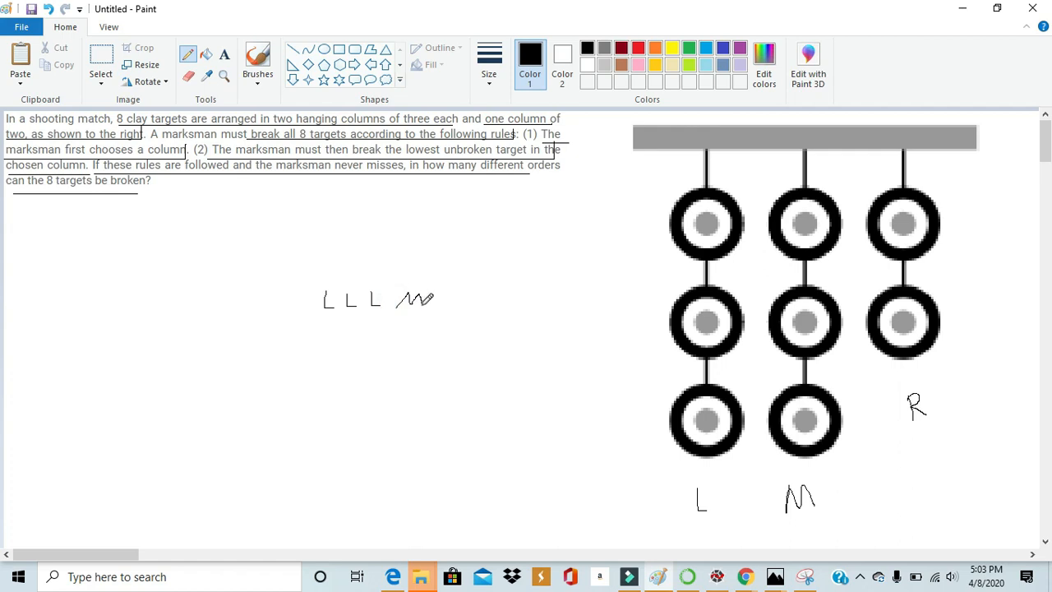
# - Handwrite M M M and R R after the three L's to complete LLLMMMRR
pyautogui.moveTo(419, 313); pyautogui.dragTo(452, 288)
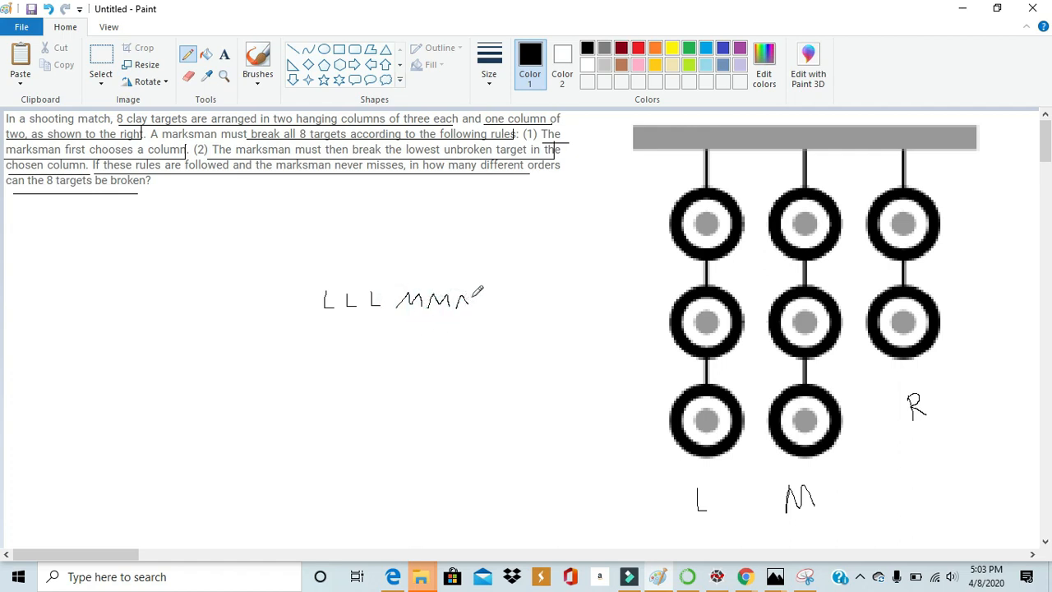
pyautogui.moveTo(474, 287); pyautogui.dragTo(494, 312)
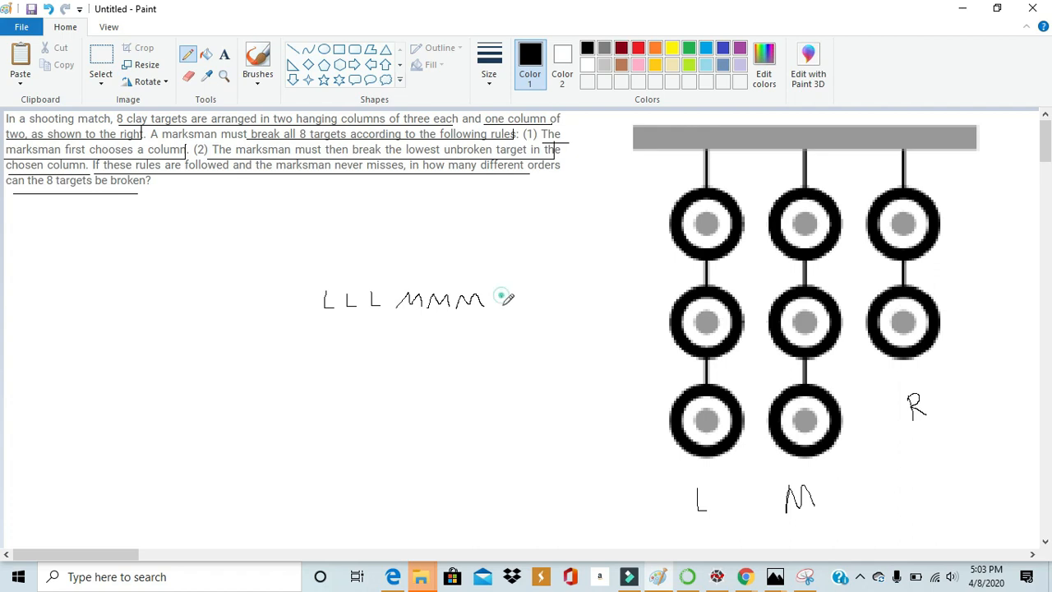
pyautogui.click(523, 292)
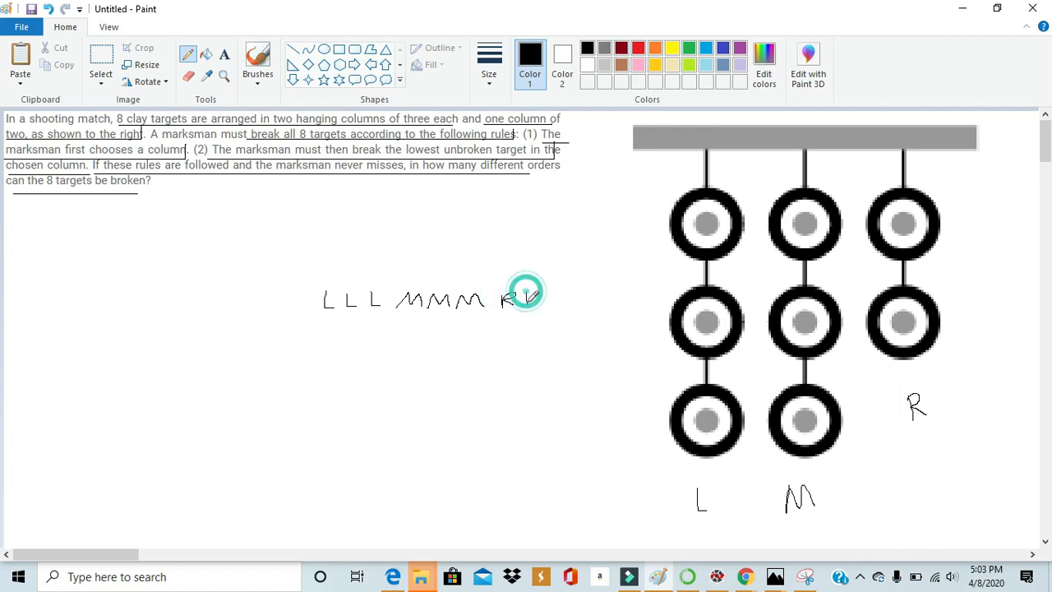
pyautogui.moveTo(526, 287); pyautogui.dragTo(543, 309)
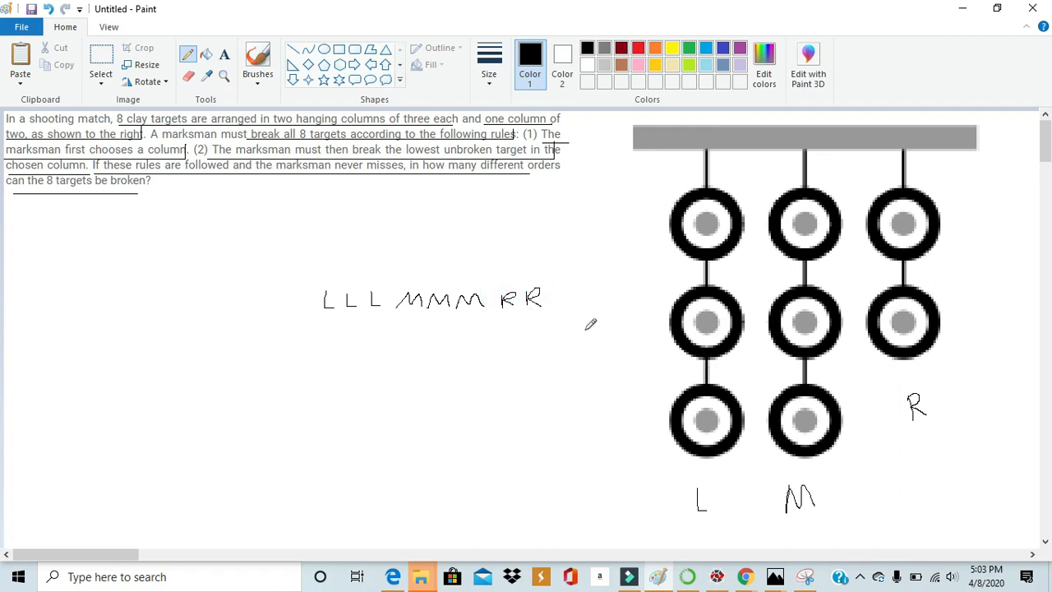
pyautogui.moveTo(863, 277)
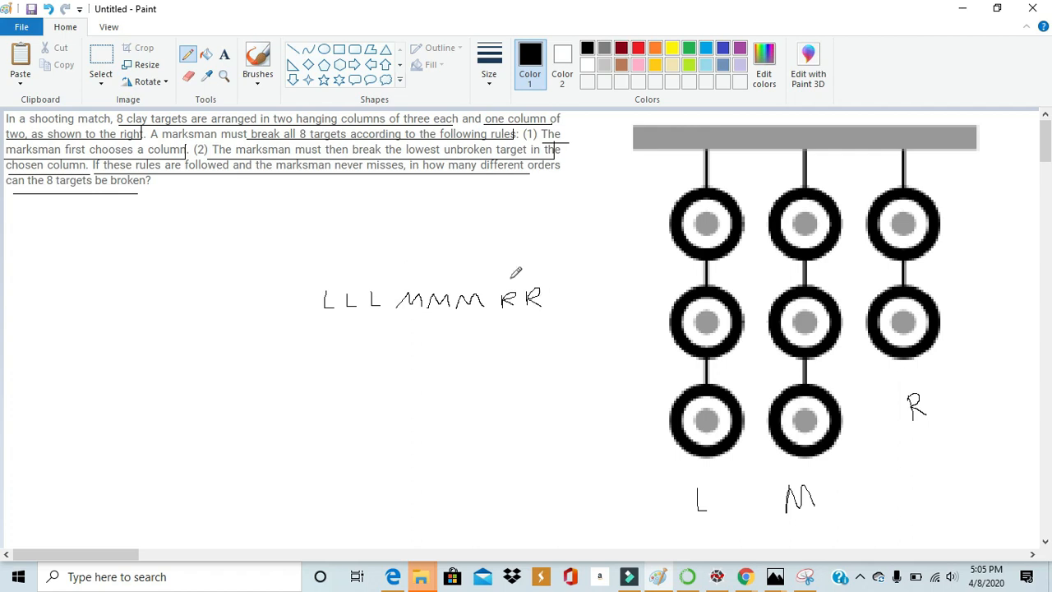
pyautogui.moveTo(374, 269)
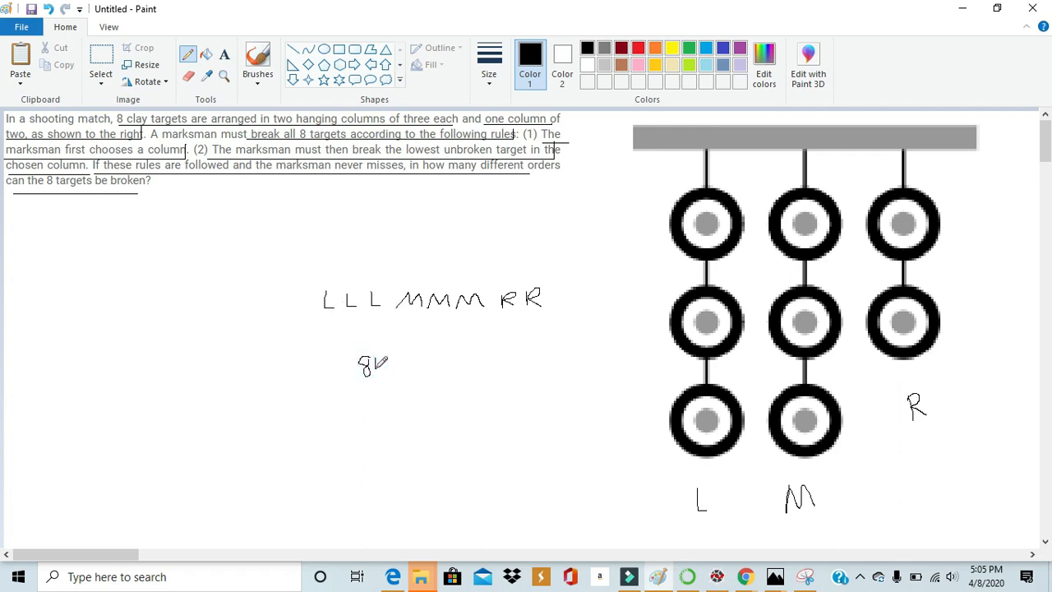
# - Draw the fraction bar under 8! and write the denominator 3!·3!·2! beneath it
pyautogui.moveTo(326, 388); pyautogui.dragTo(411, 388)
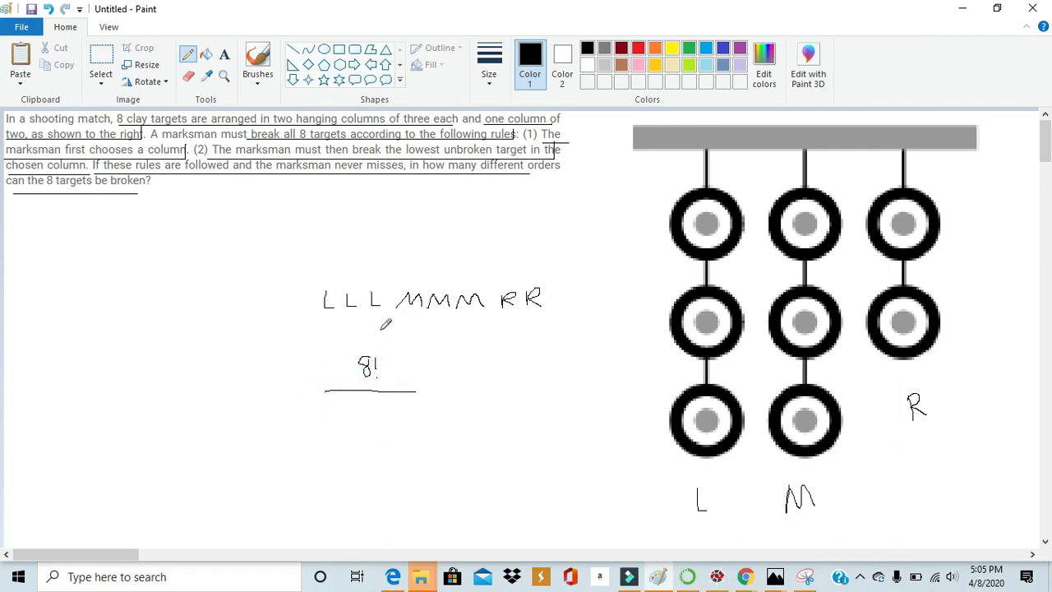
pyautogui.moveTo(319, 409); pyautogui.dragTo(329, 419)
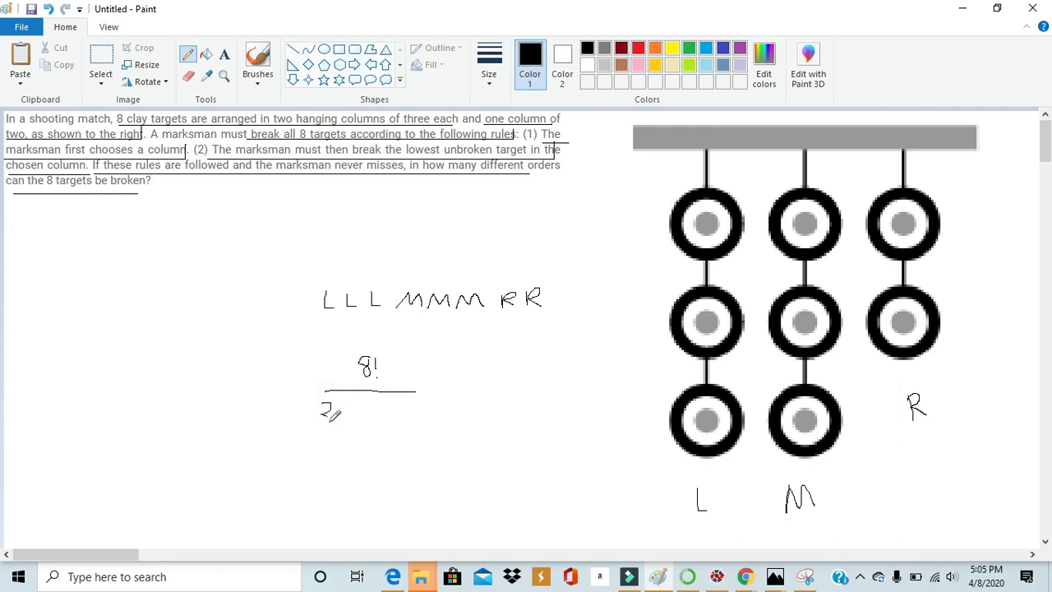
pyautogui.moveTo(321, 411); pyautogui.dragTo(337, 424)
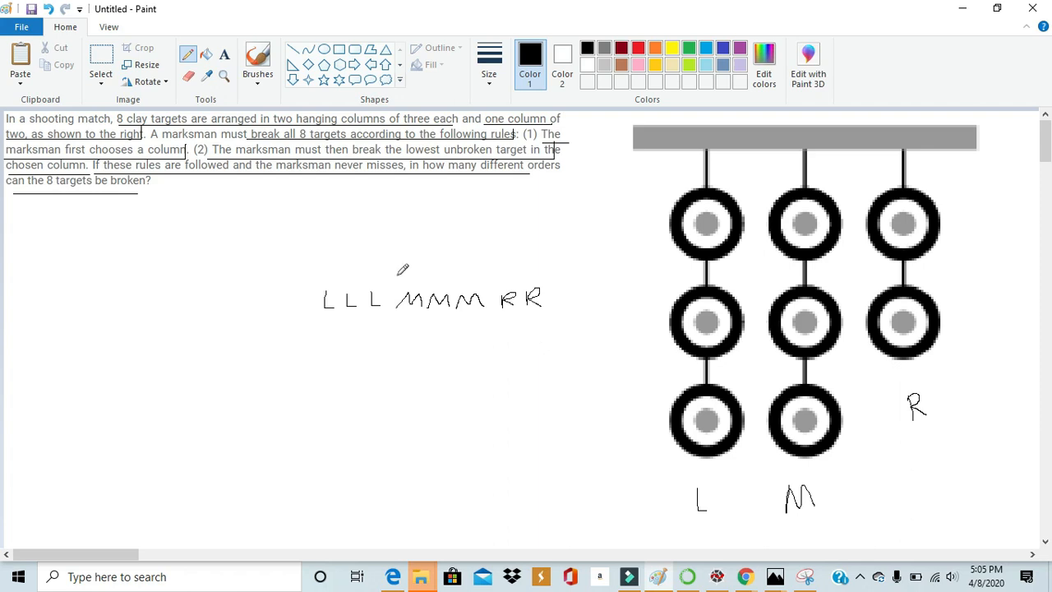
pyautogui.moveTo(336, 364)
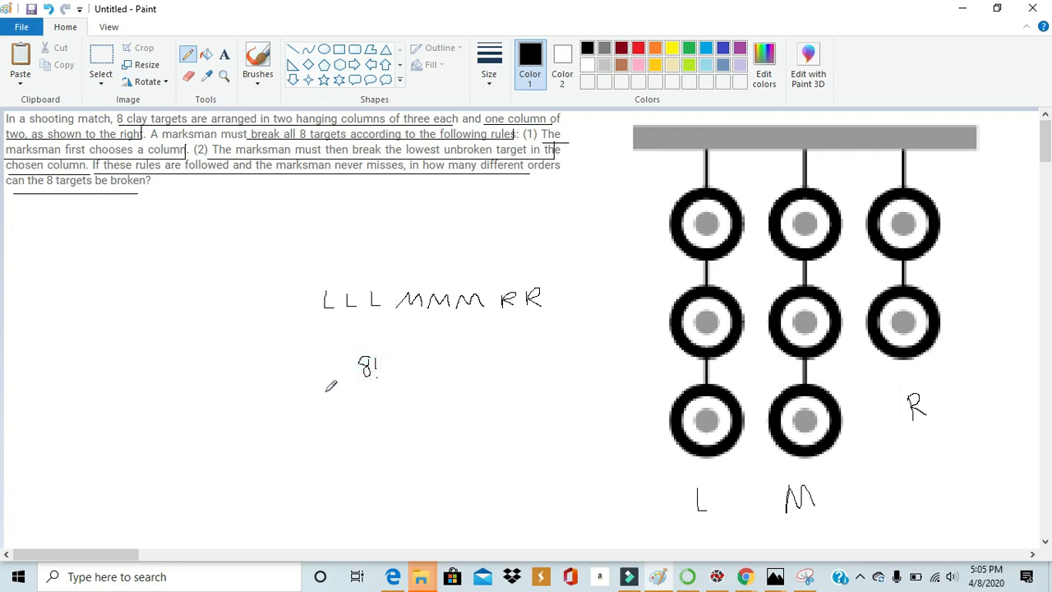
pyautogui.moveTo(326, 391); pyautogui.dragTo(415, 391)
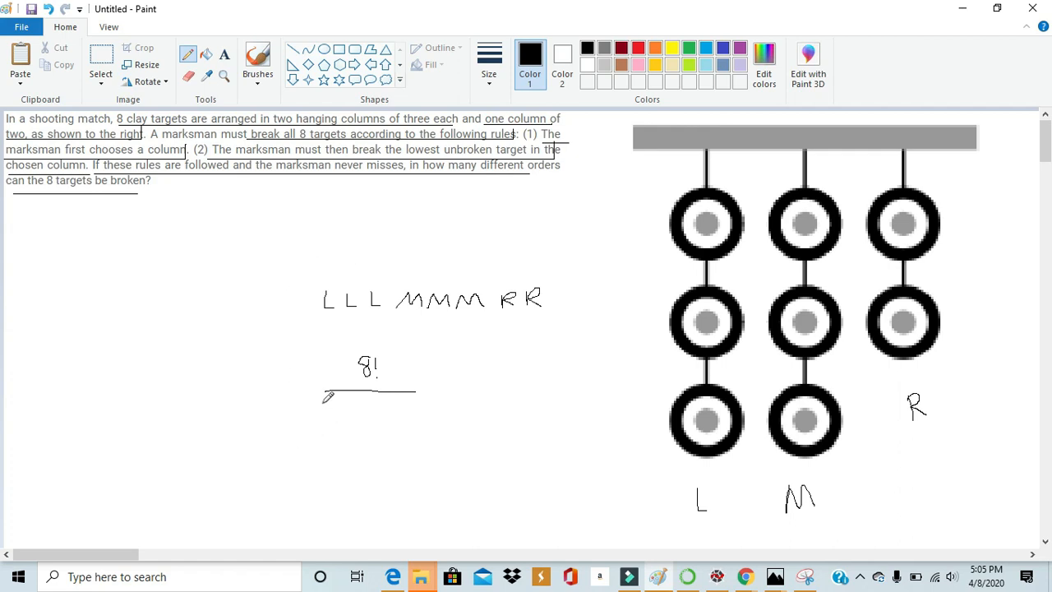
pyautogui.moveTo(326, 411); pyautogui.dragTo(342, 419)
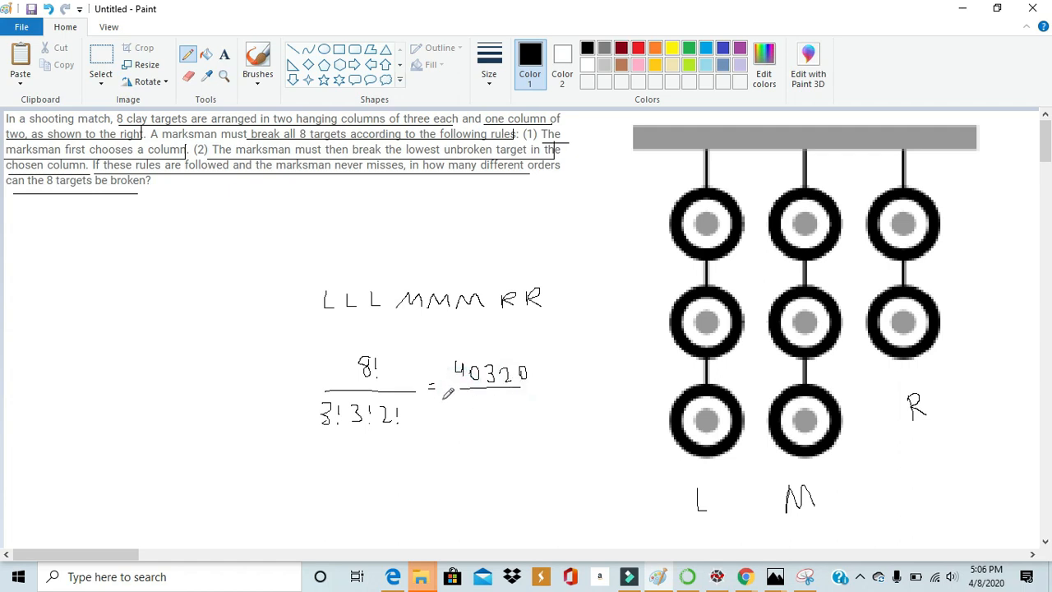
pyautogui.moveTo(464, 408)
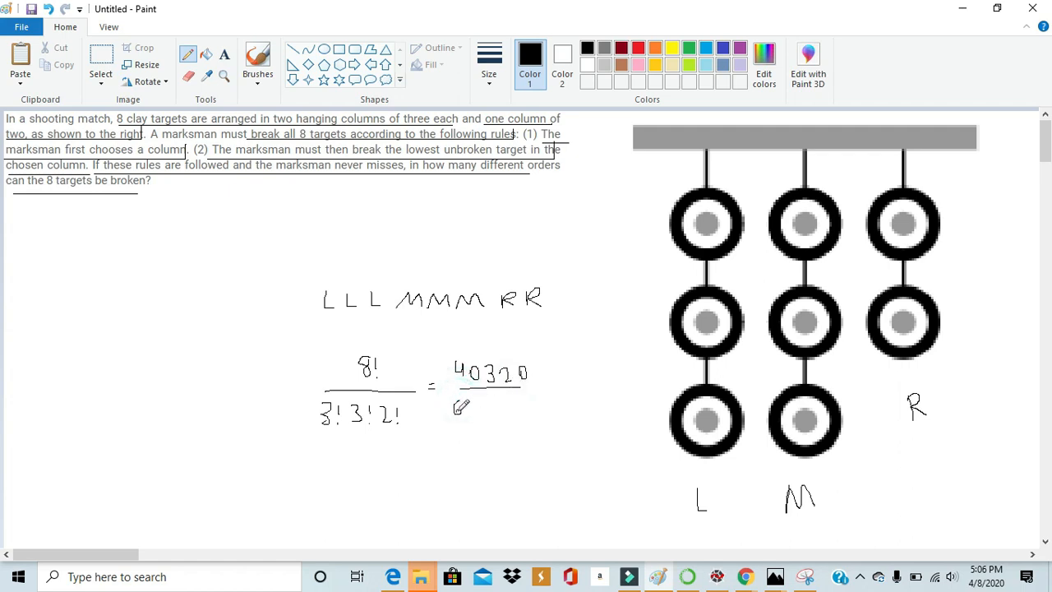
# - Write 6·6·2 beneath 40320 and the final result 560 below the fraction
pyautogui.moveTo(454, 407); pyautogui.dragTo(460, 414)
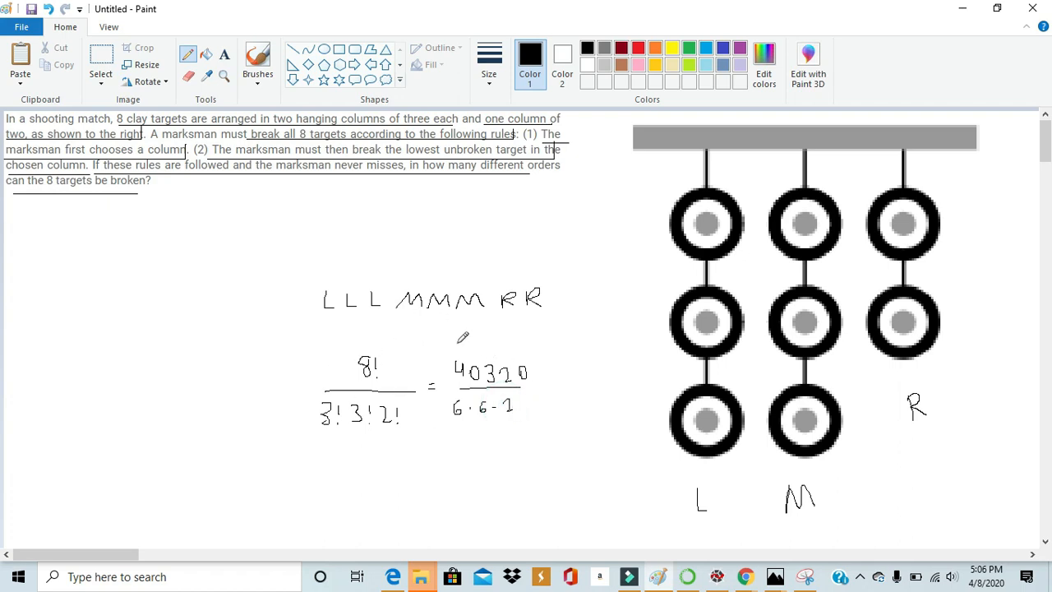
pyautogui.moveTo(573, 332)
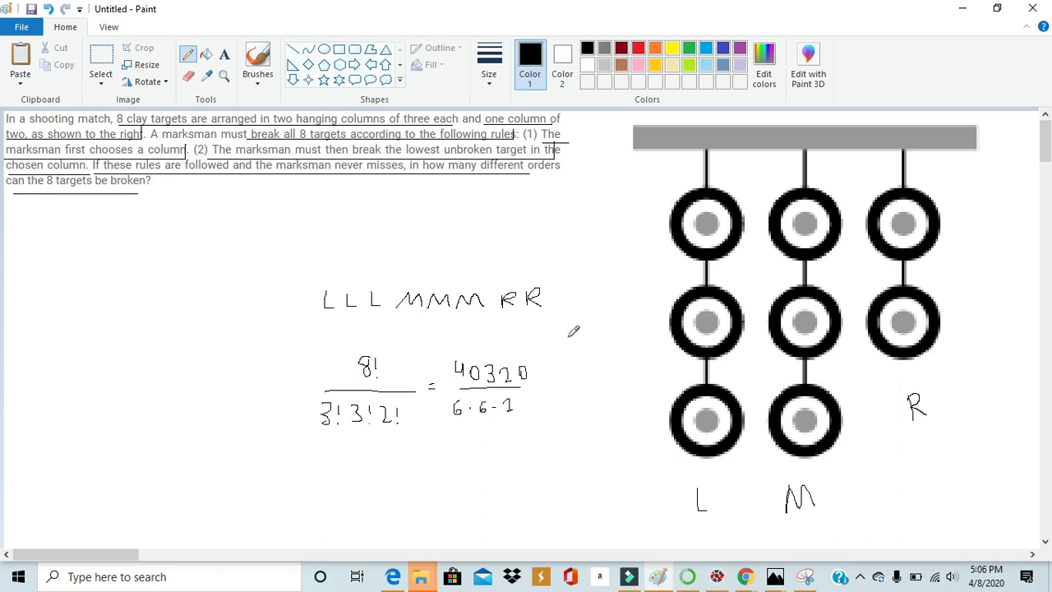
pyautogui.moveTo(572, 371)
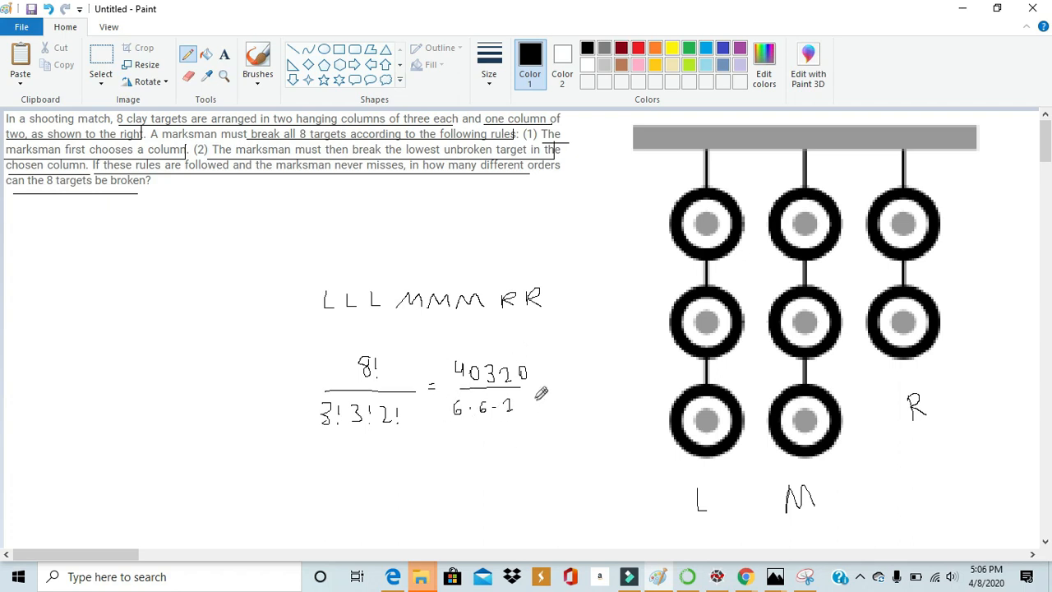
pyautogui.moveTo(450, 352)
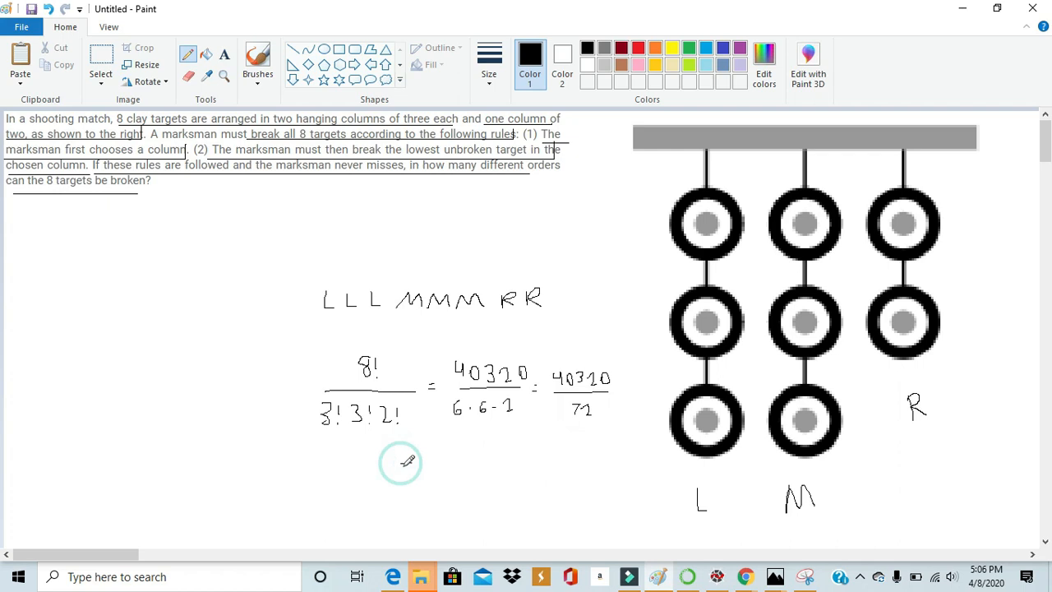
pyautogui.moveTo(397, 467); pyautogui.dragTo(414, 467)
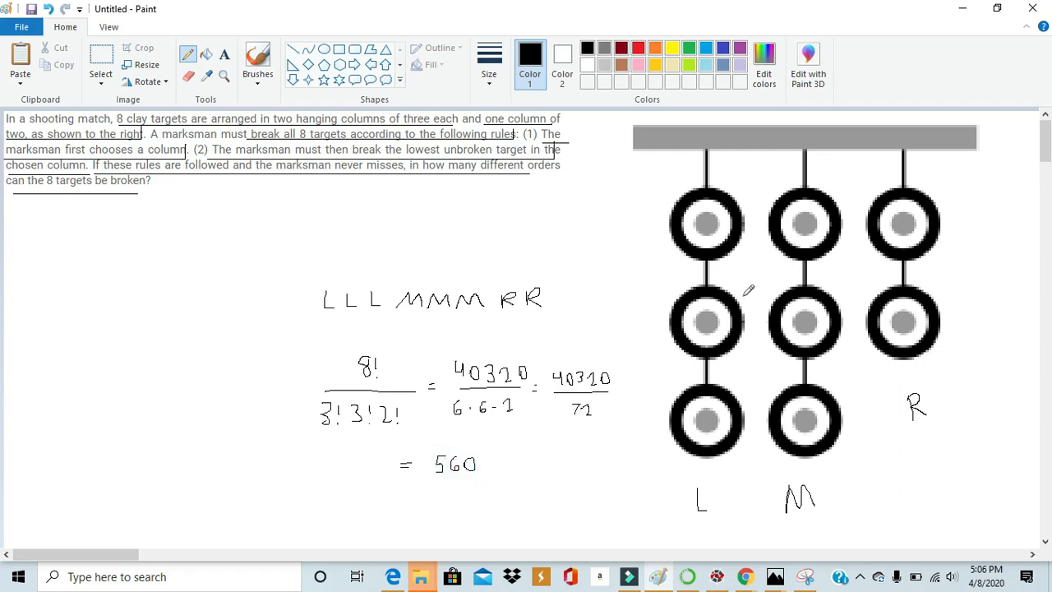
pyautogui.moveTo(809, 365)
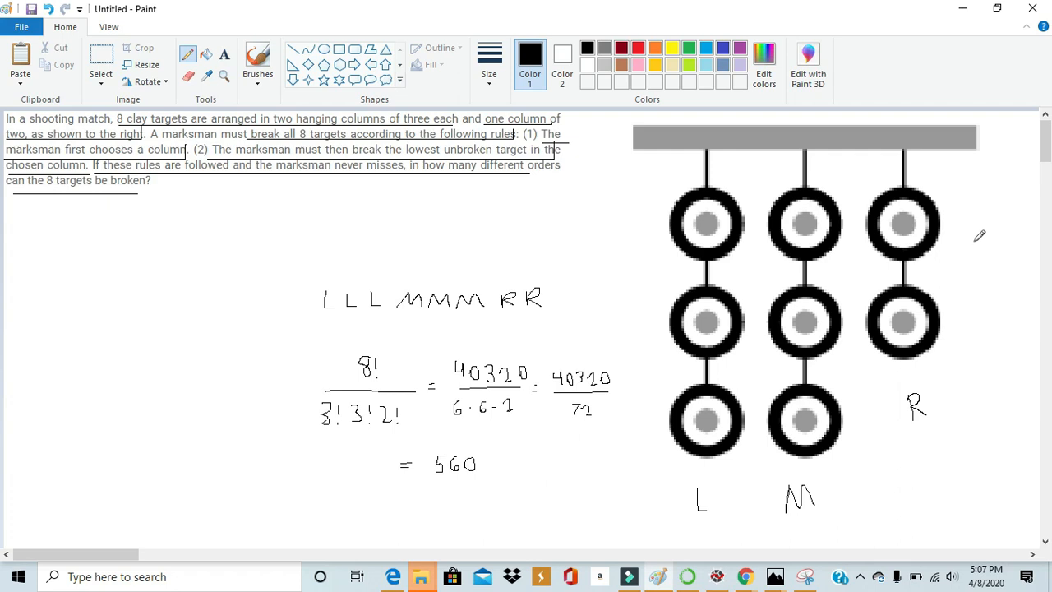
pyautogui.moveTo(854, 306)
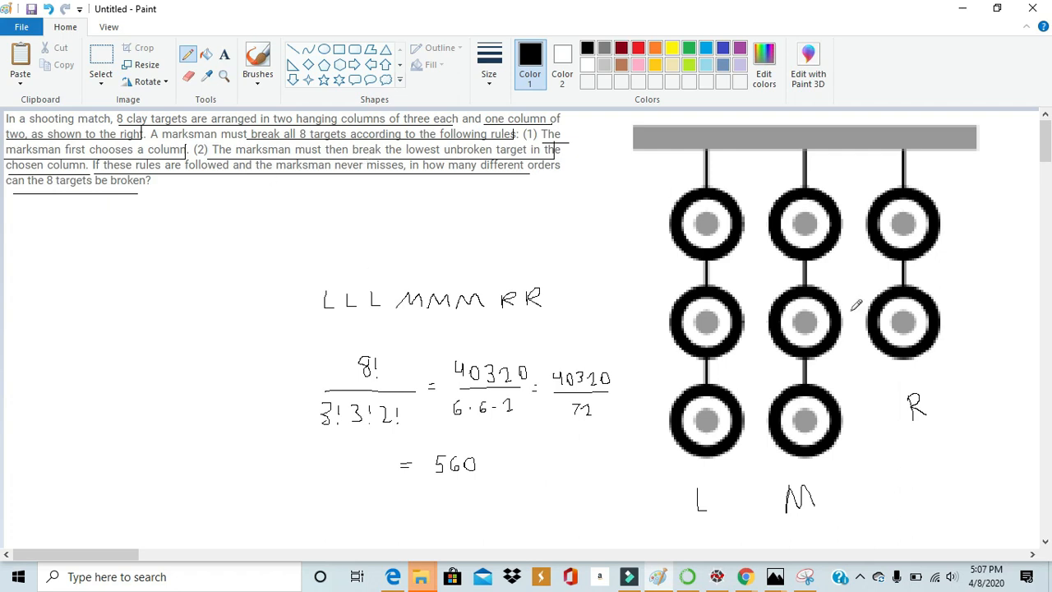
pyautogui.moveTo(871, 151)
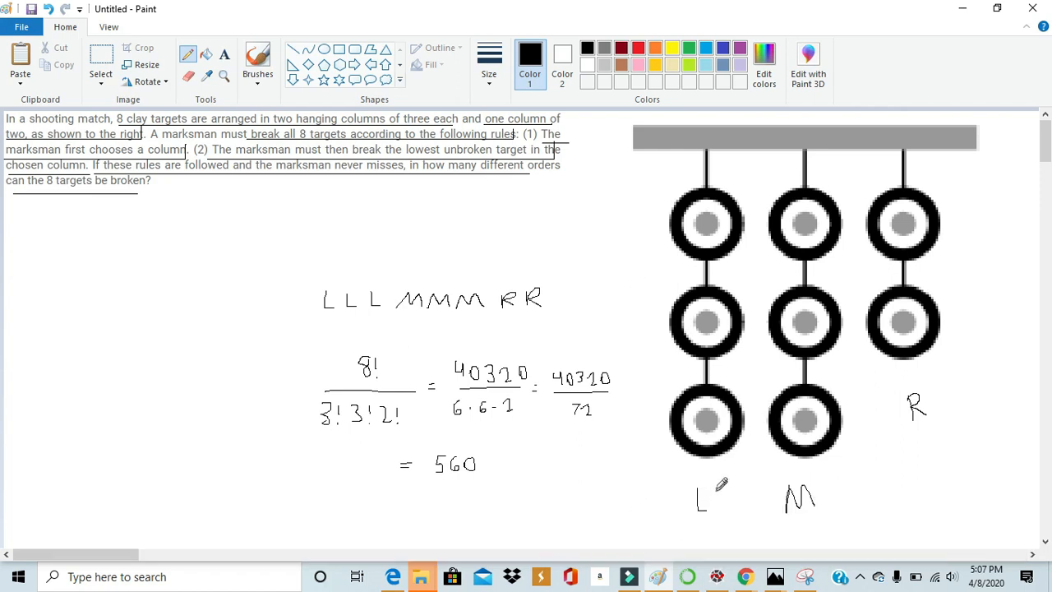
pyautogui.moveTo(831, 486)
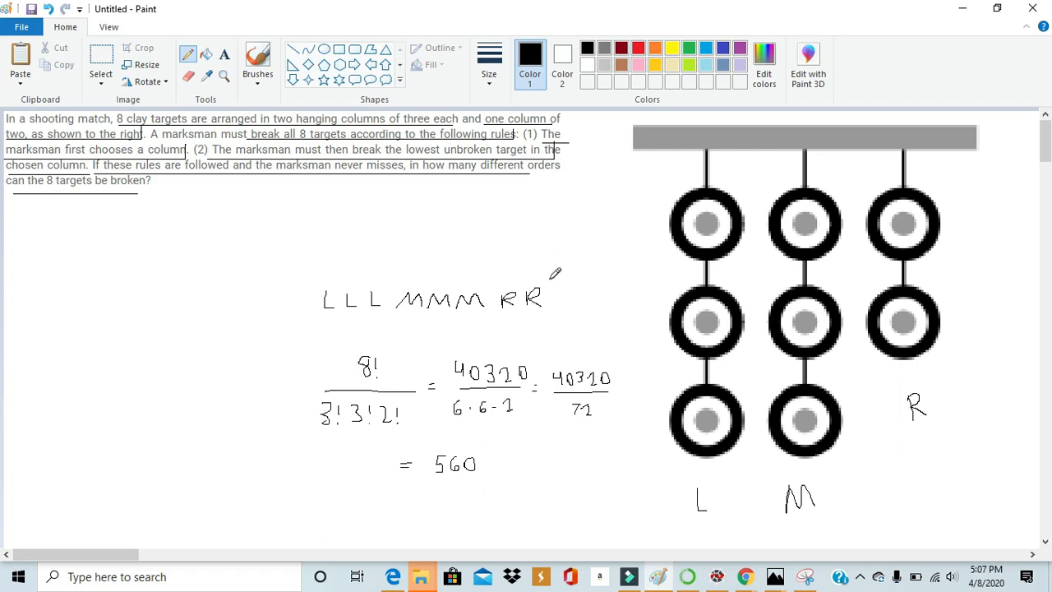
pyautogui.moveTo(311, 312)
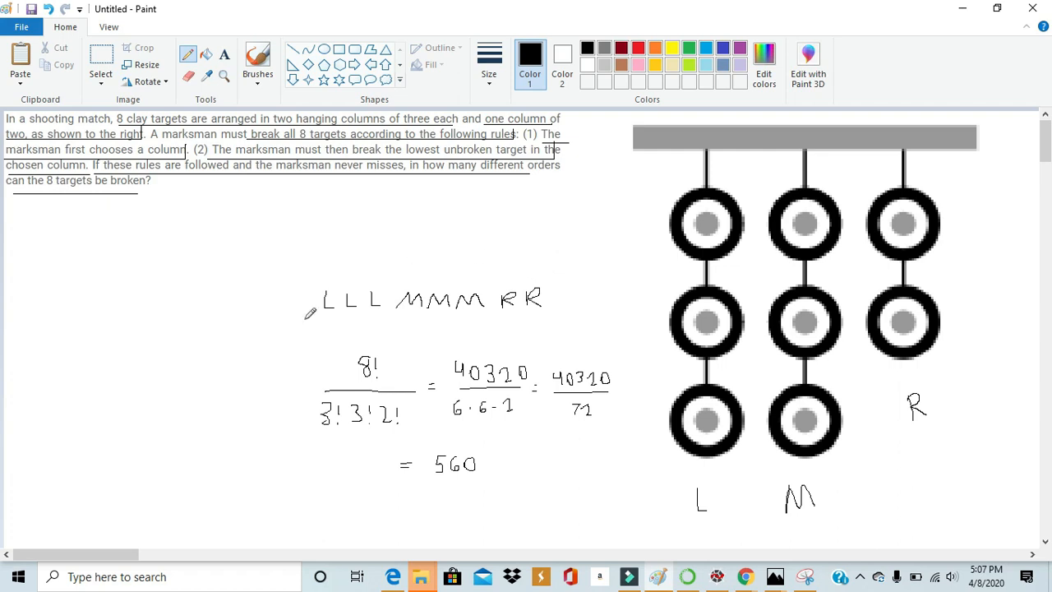
pyautogui.moveTo(530, 273)
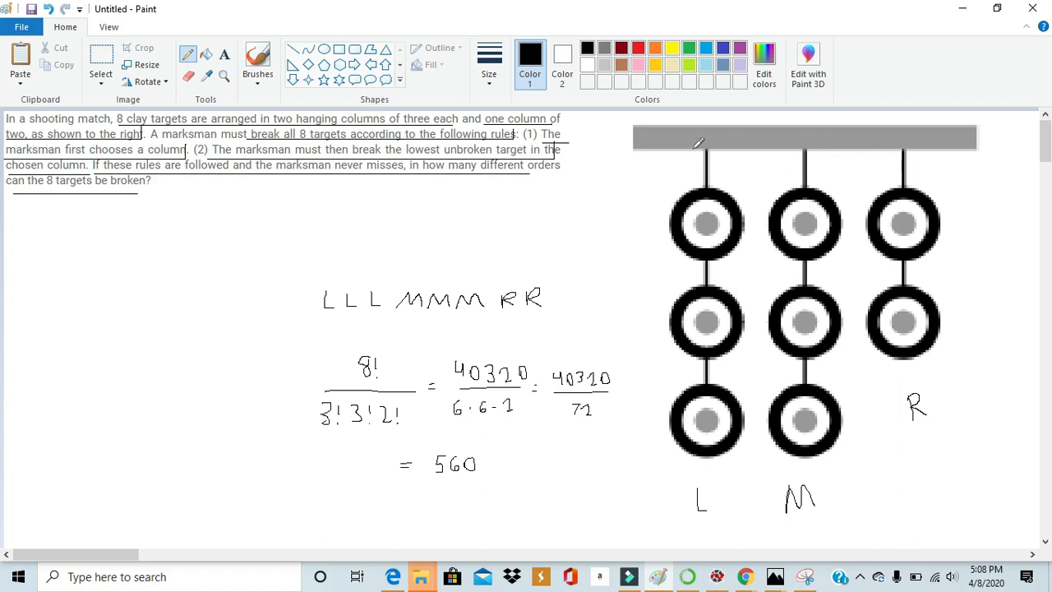
pyautogui.moveTo(772, 419)
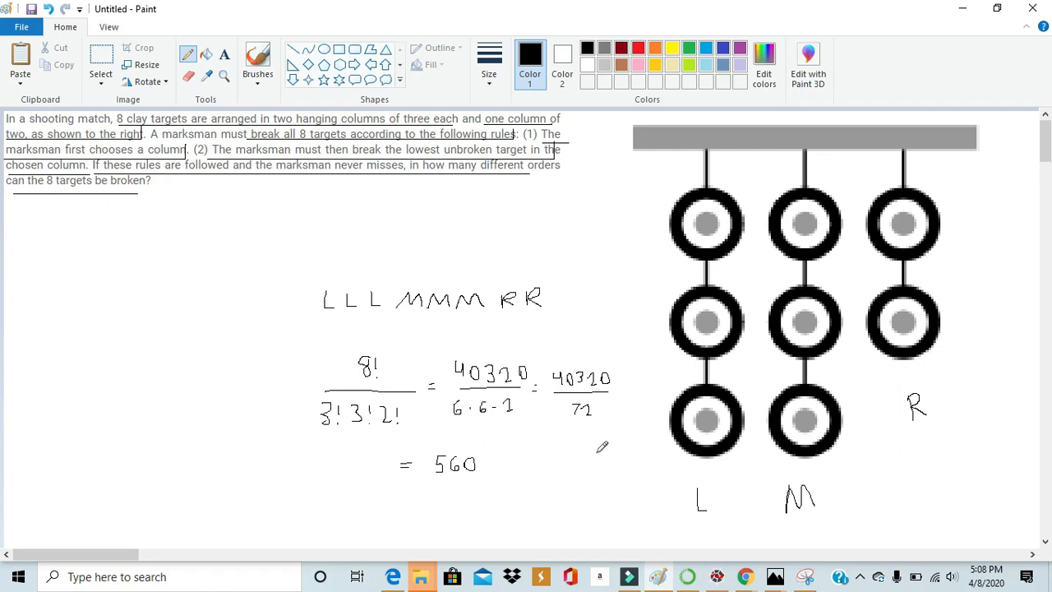
pyautogui.moveTo(931, 377)
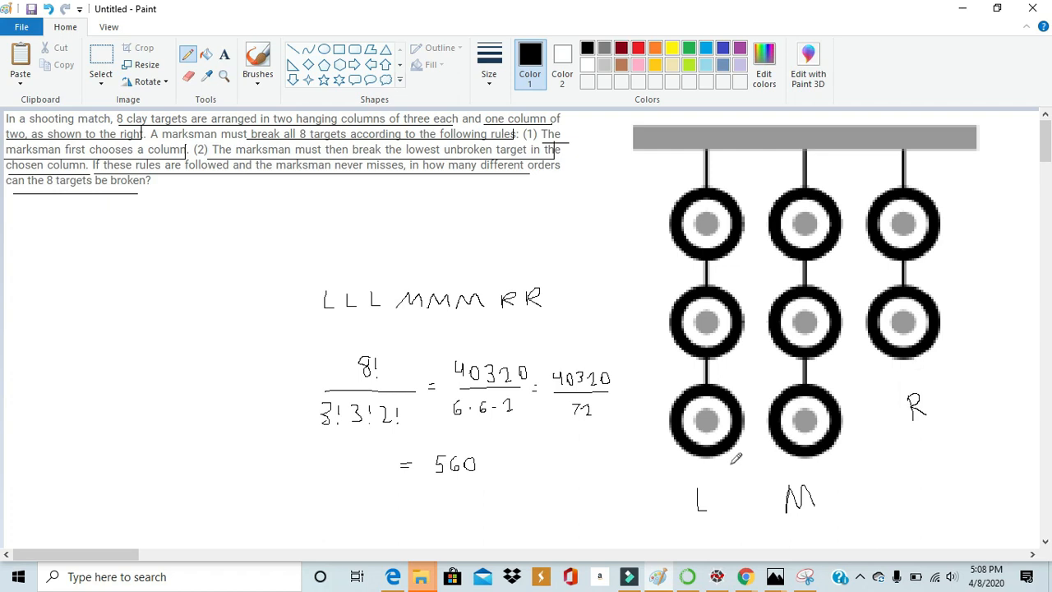
pyautogui.moveTo(967, 347)
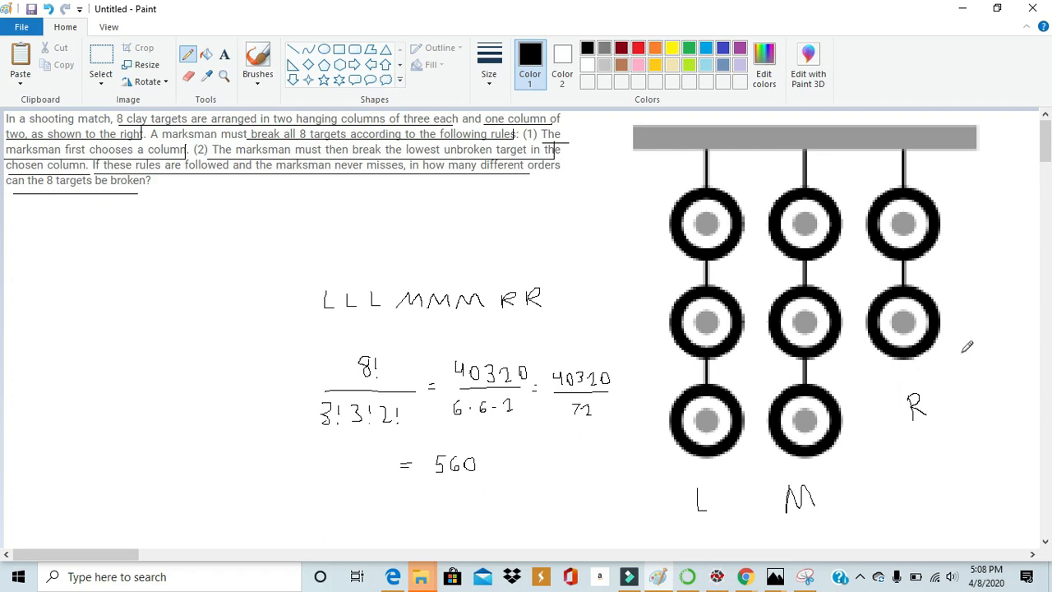
pyautogui.moveTo(748, 148)
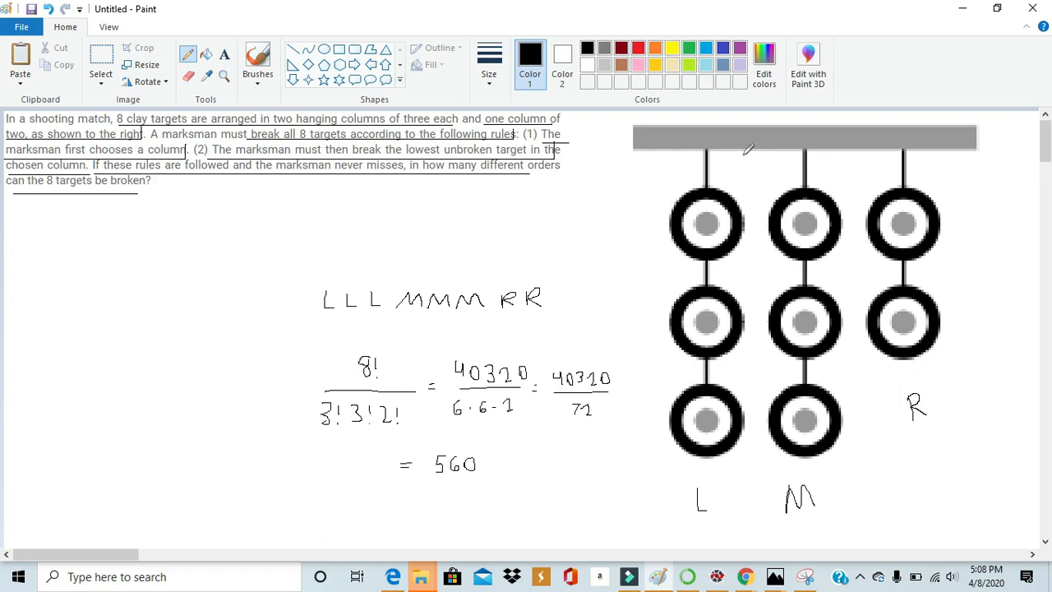
pyautogui.moveTo(862, 375)
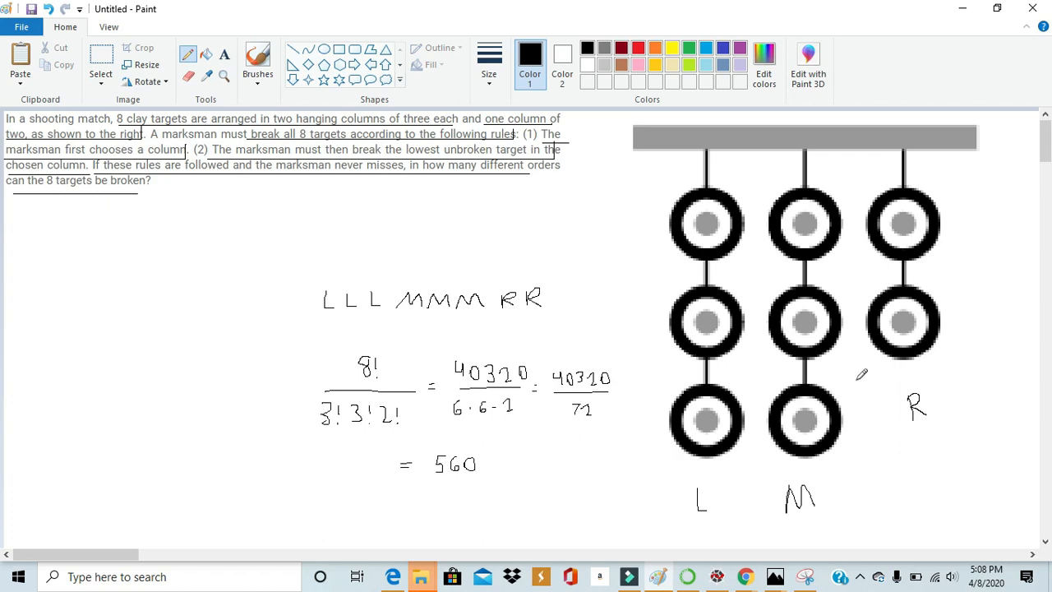
pyautogui.moveTo(312, 245)
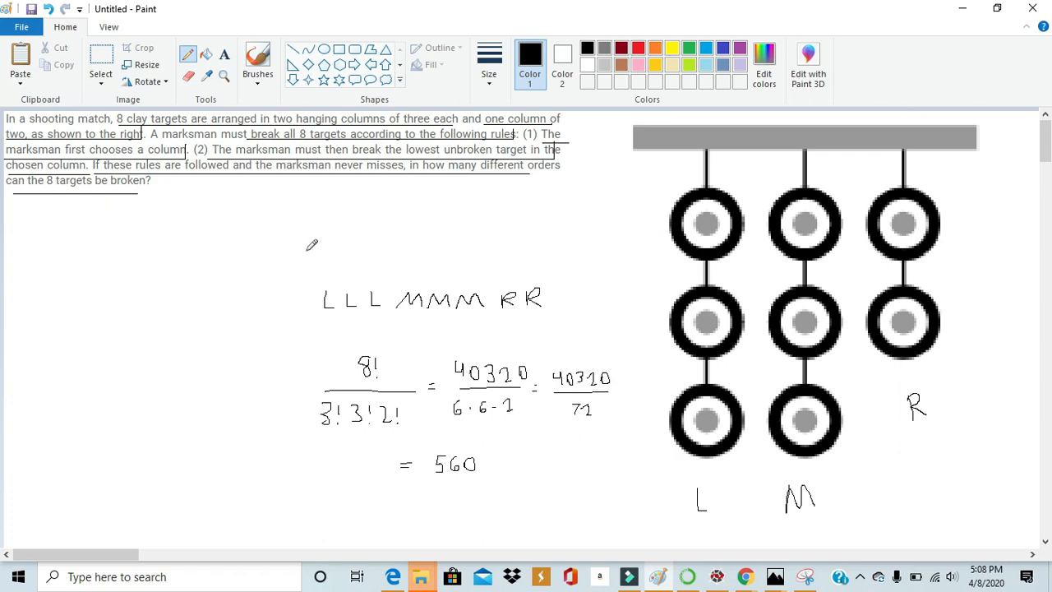
pyautogui.moveTo(336, 315)
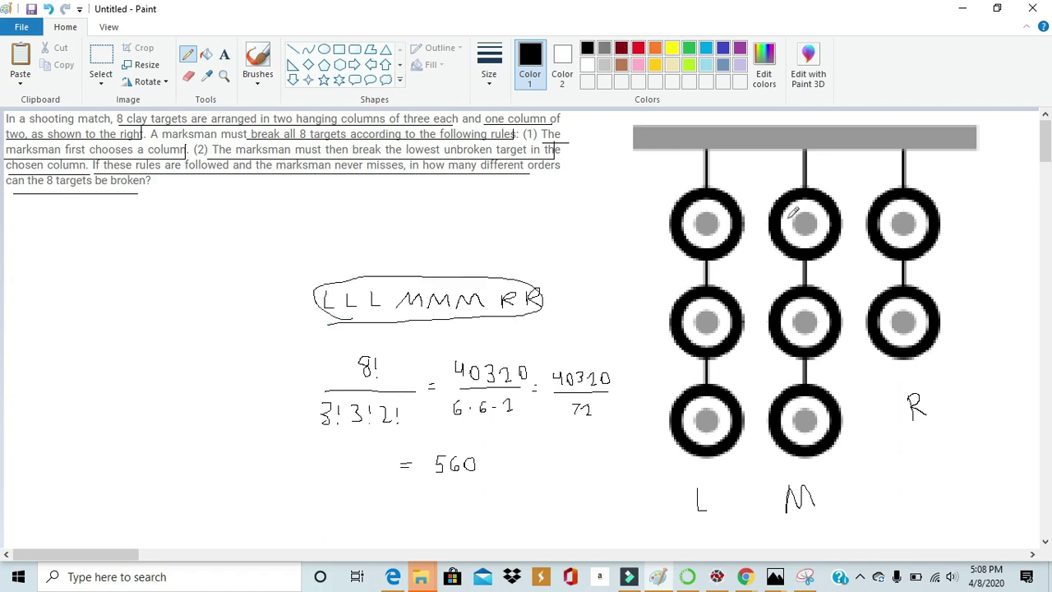
pyautogui.moveTo(510, 344)
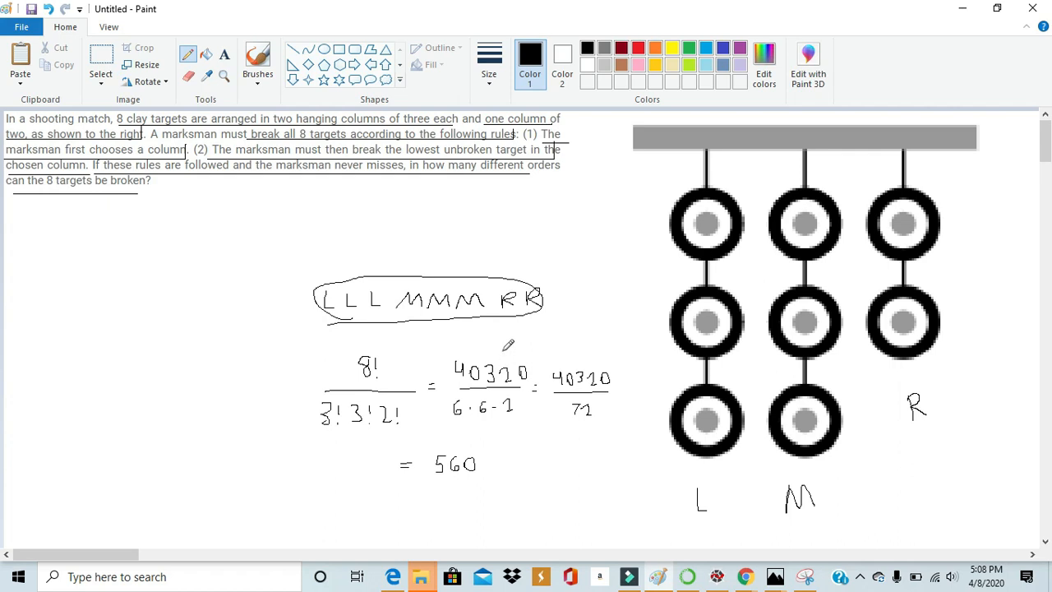
pyautogui.moveTo(559, 286)
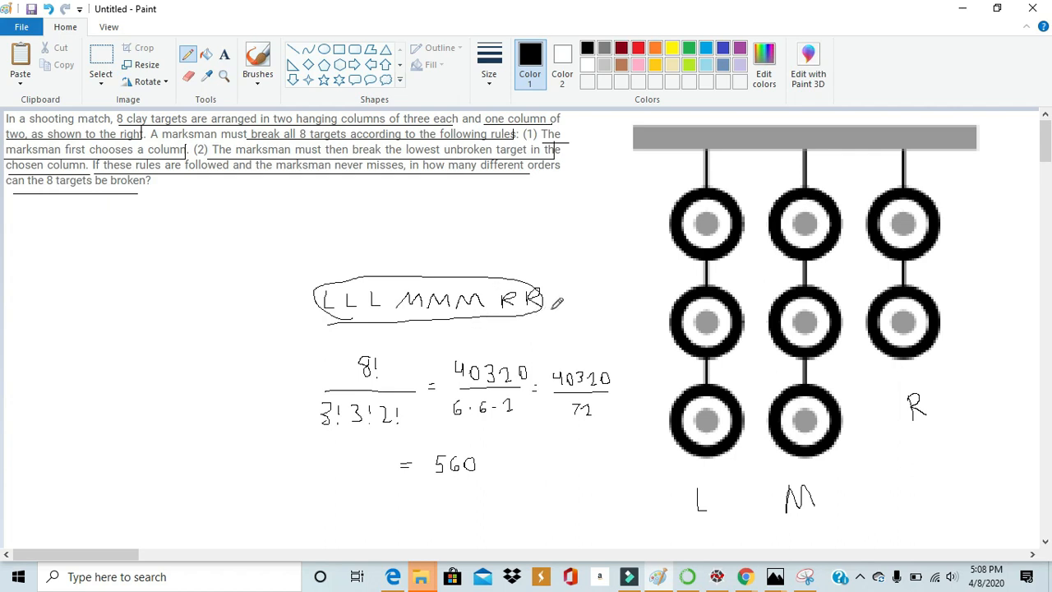
pyautogui.moveTo(526, 253)
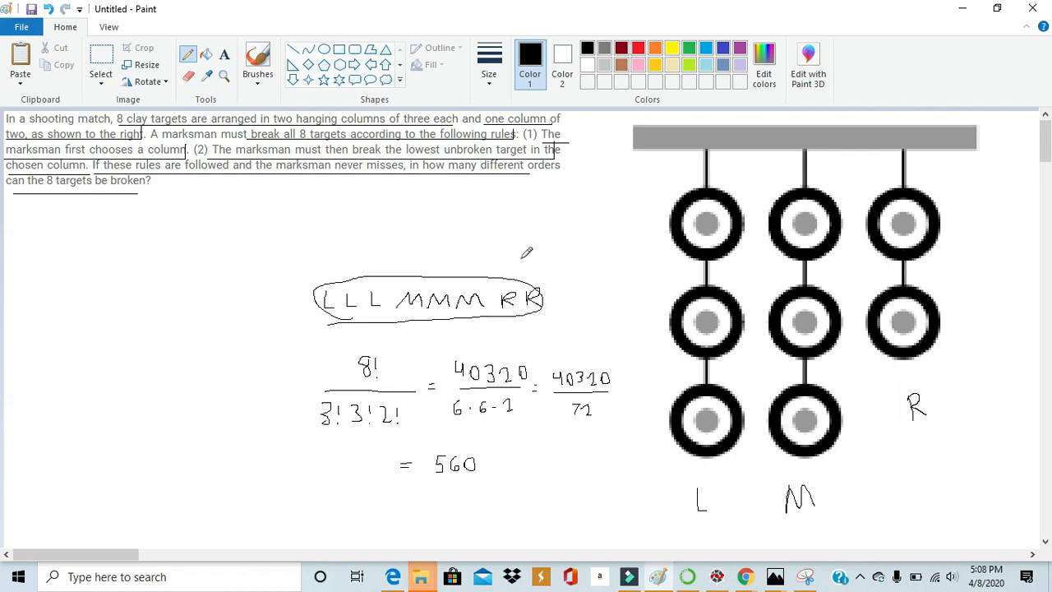